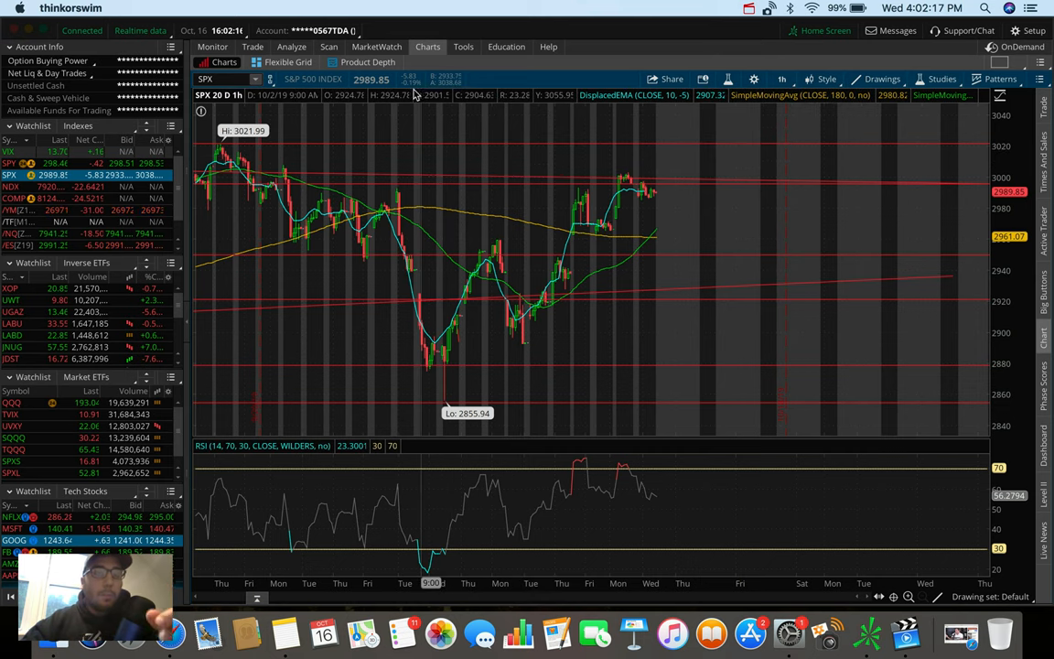
# Switch the SPX chart from 20 D : 1h to the 180 D : 4h time frame.
pyautogui.click(781, 79)
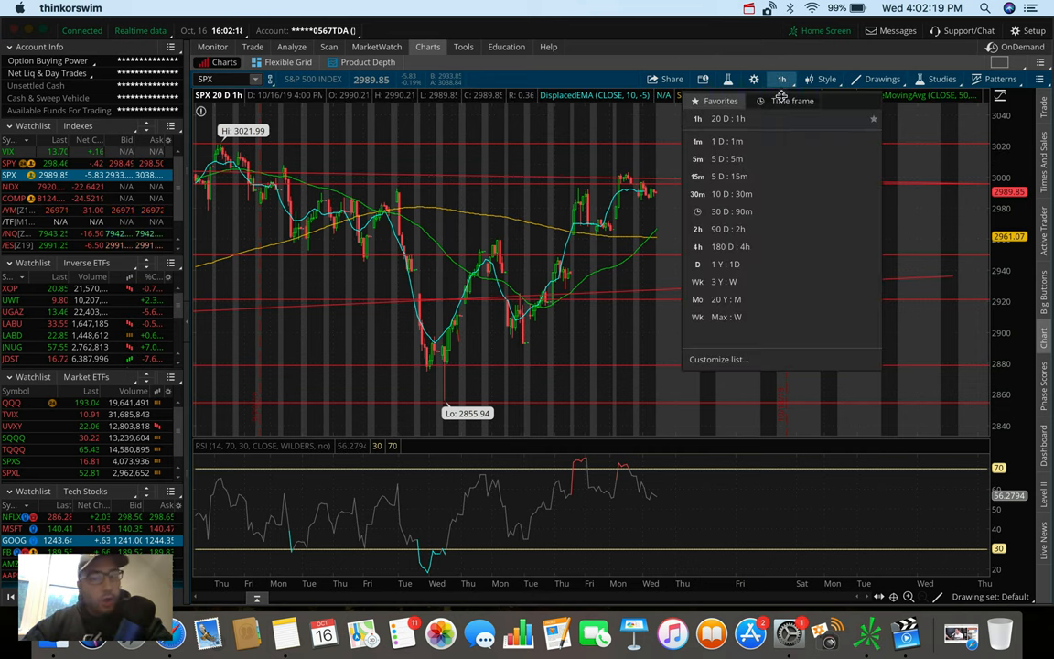
pyautogui.click(698, 246)
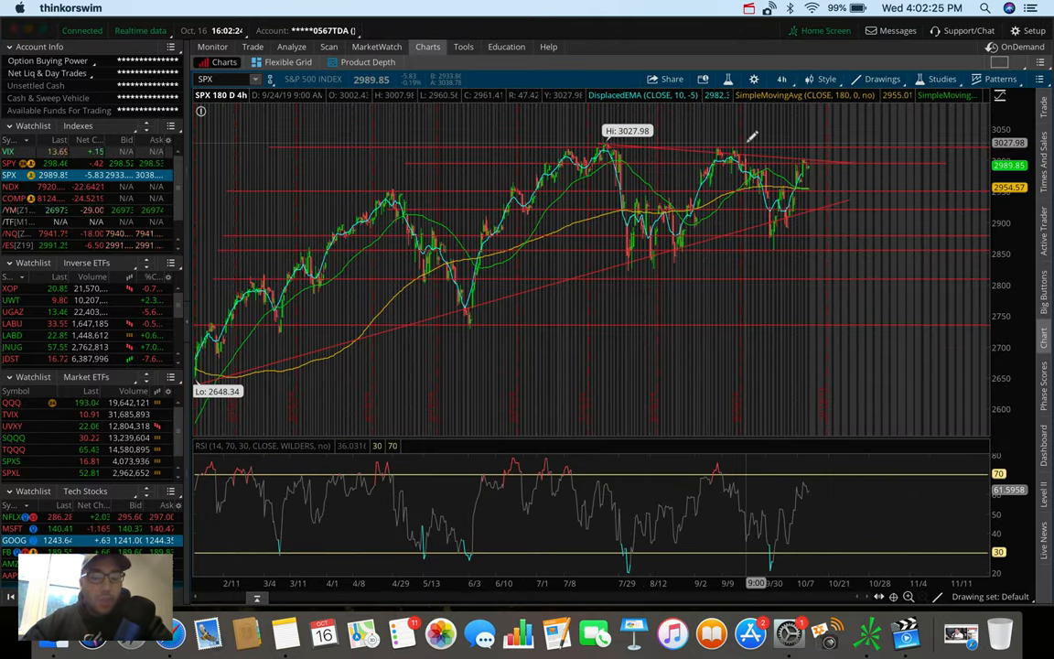
pyautogui.moveTo(809, 162)
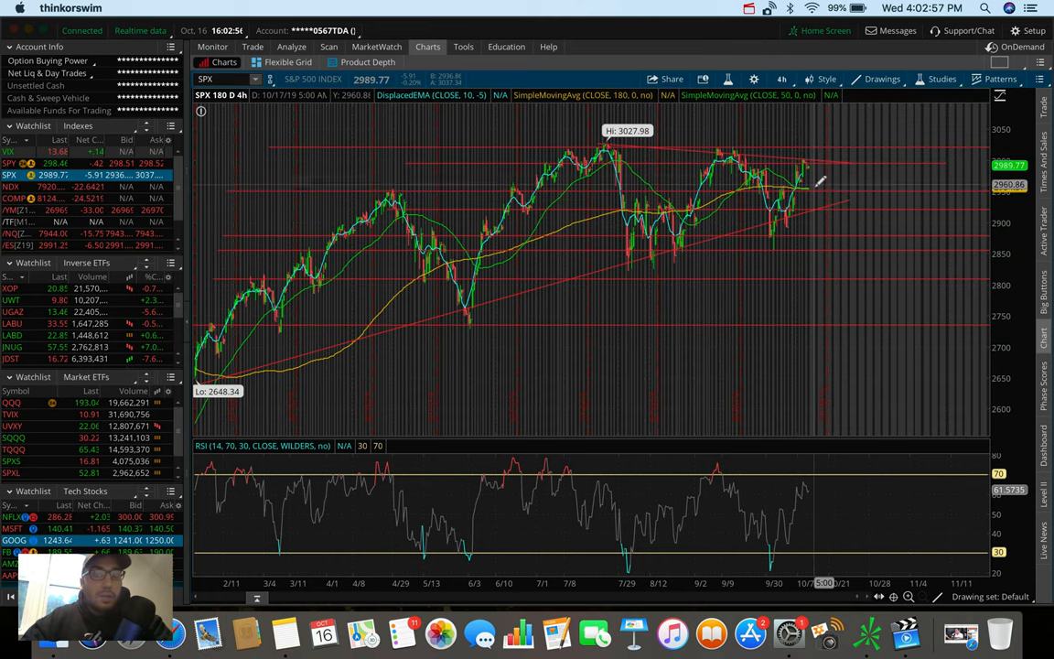
pyautogui.moveTo(787, 223)
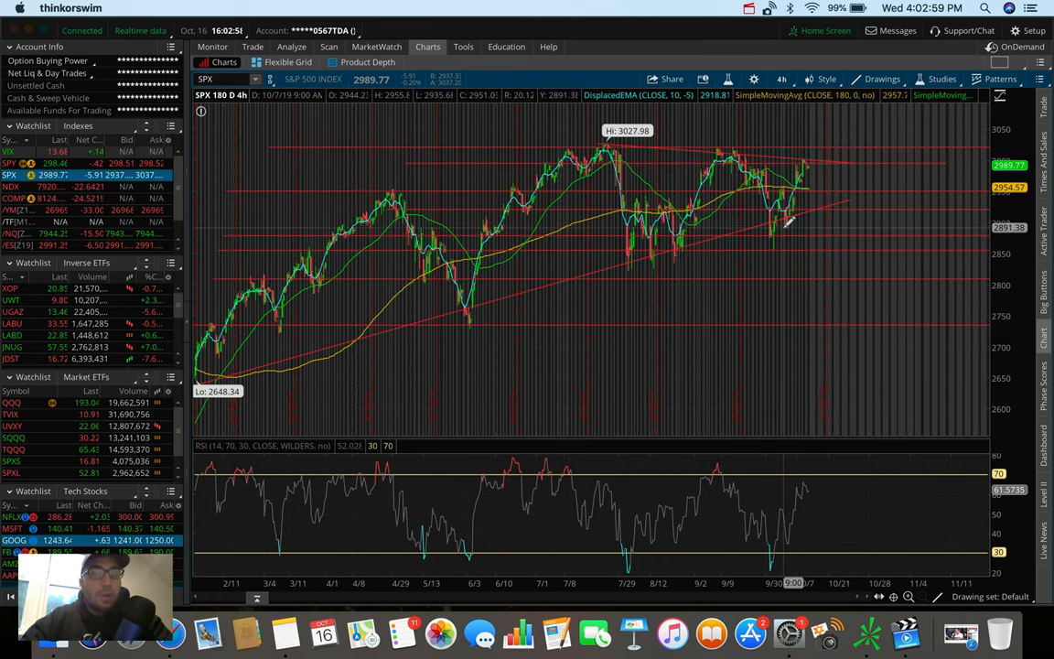
pyautogui.moveTo(810, 163)
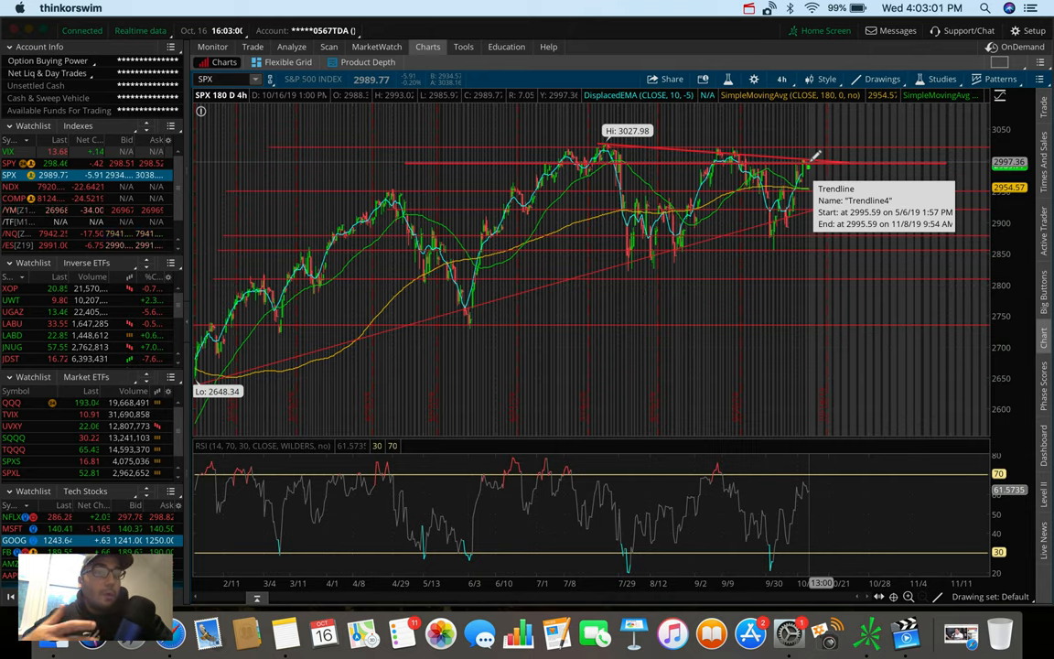
# Change the S&P 500 chart to the 5 D : 5m time frame.
pyautogui.click(781, 79)
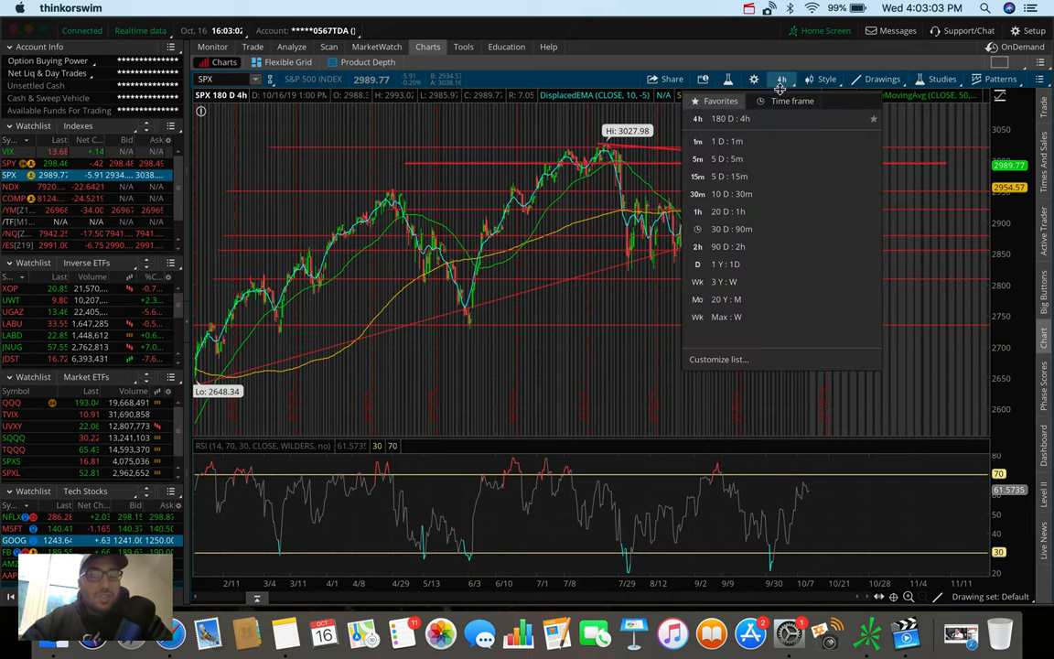
pyautogui.click(720, 158)
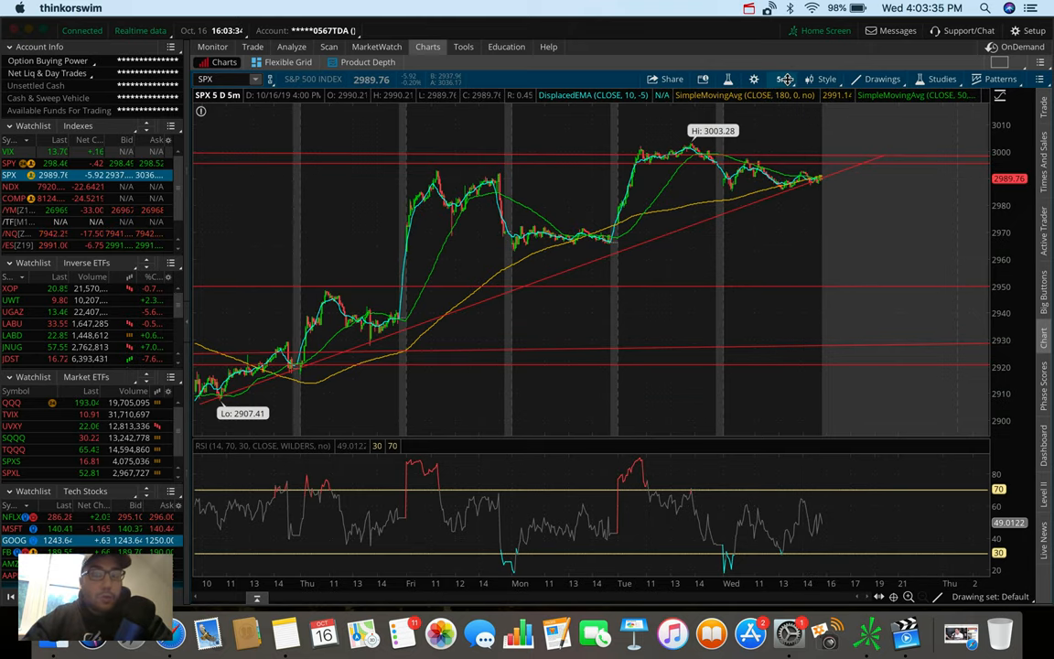
pyautogui.moveTo(822, 282)
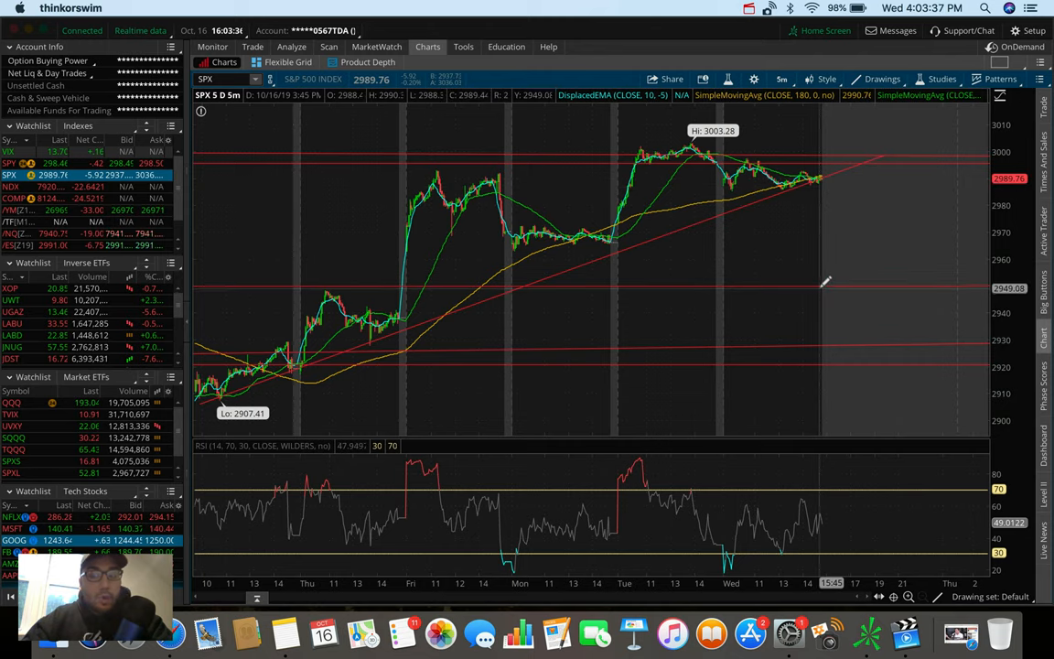
pyautogui.click(781, 79)
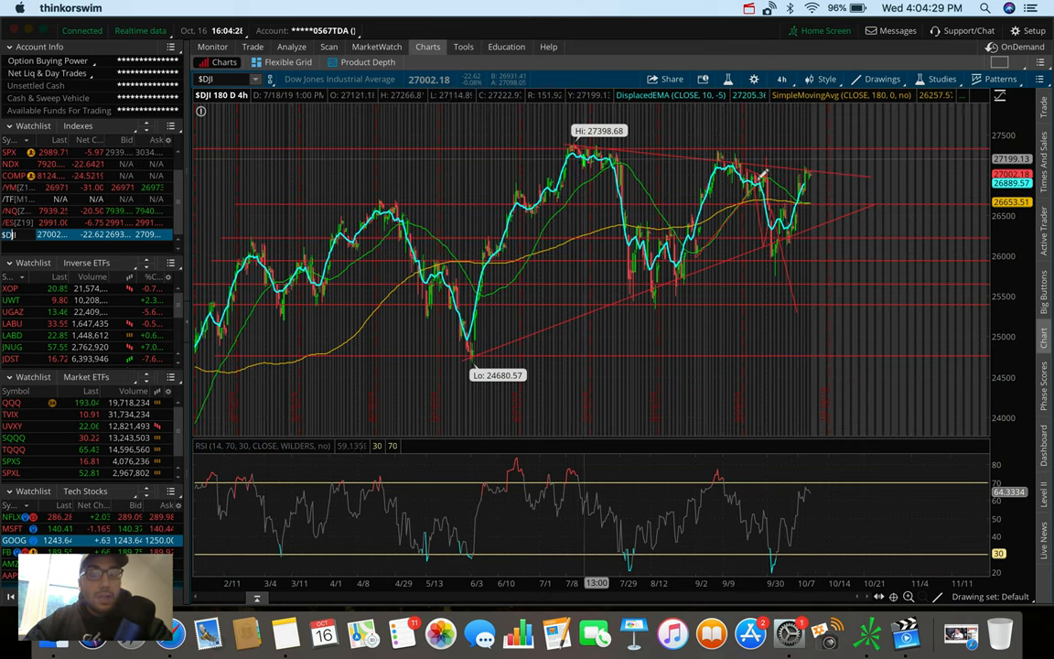
pyautogui.moveTo(809, 219)
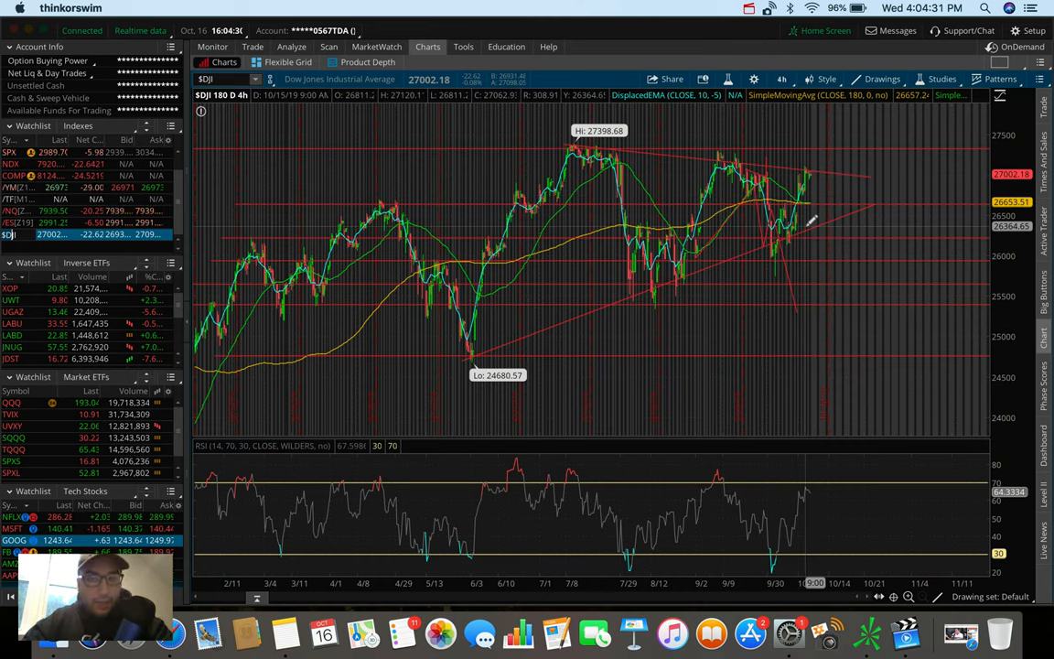
pyautogui.moveTo(650, 121)
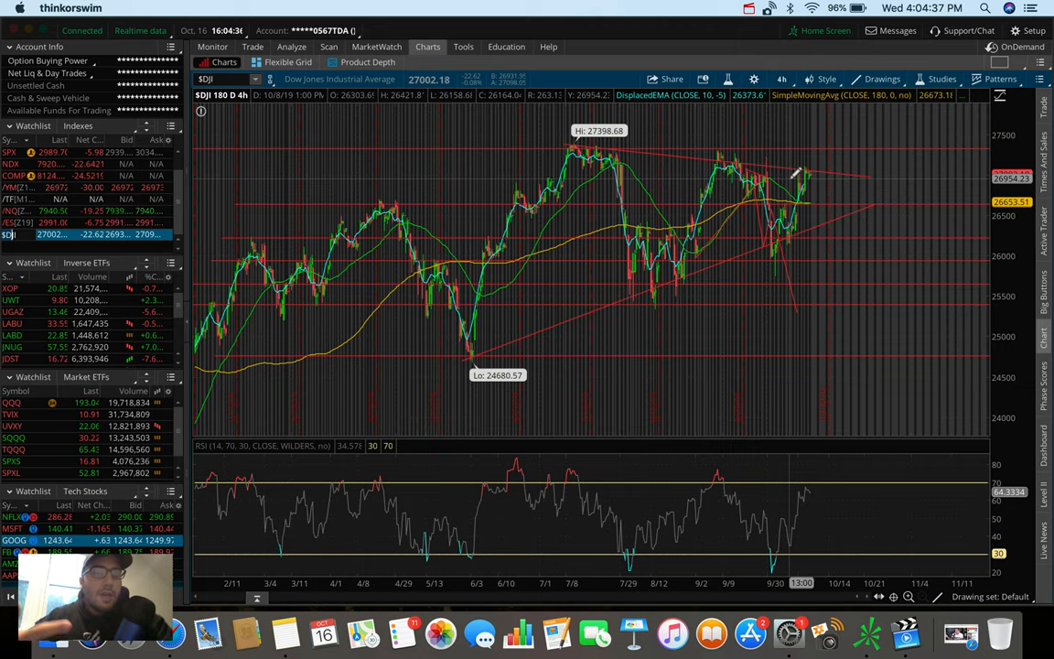
pyautogui.moveTo(824, 169)
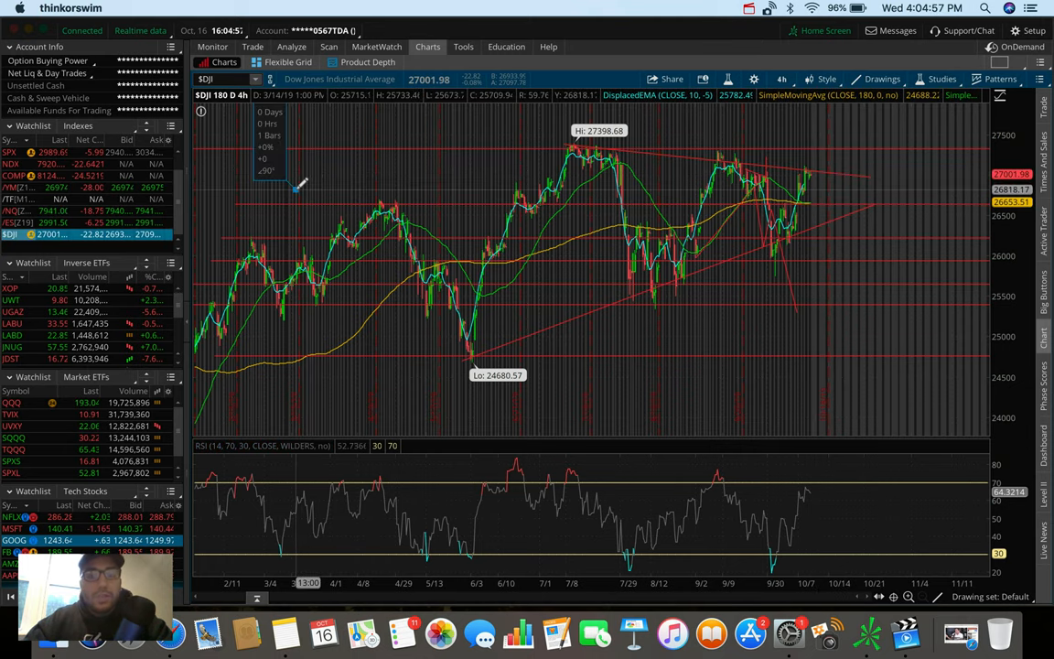
# Draw a horizontal key level across the Dow chart at about 26,845.
pyautogui.moveTo(296, 187); pyautogui.dragTo(982, 188)
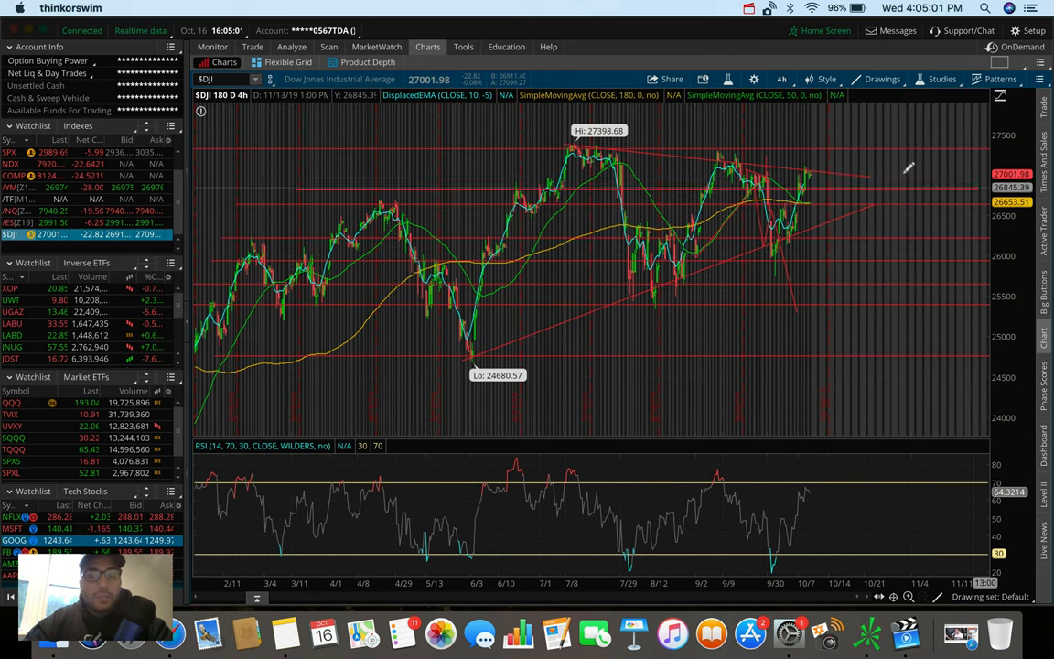
pyautogui.moveTo(823, 183)
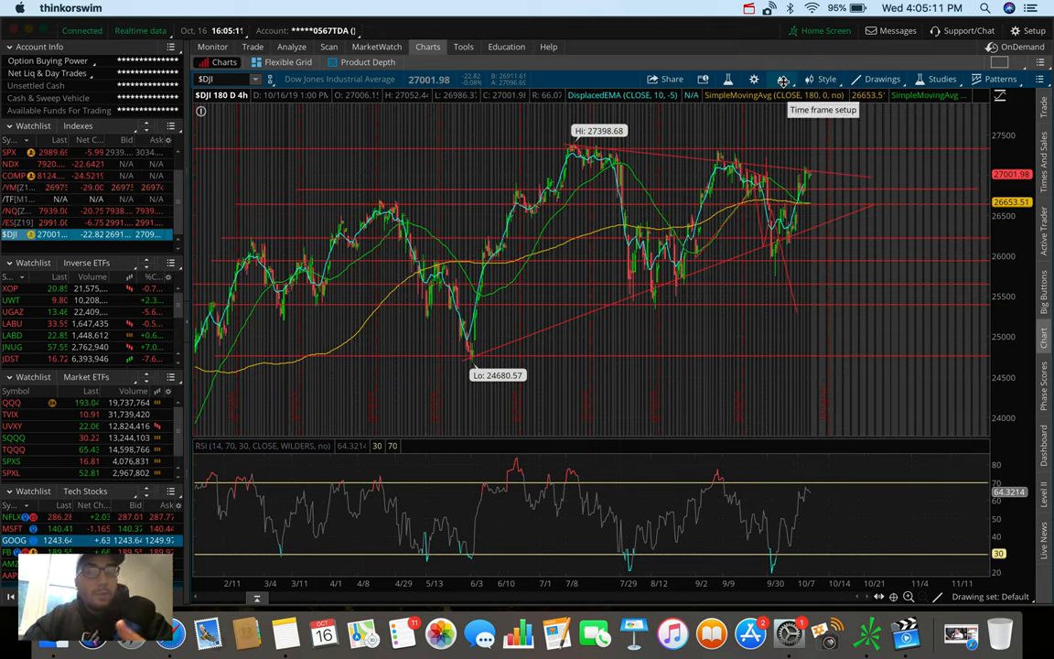
# View the Dow at 20 D : 1h, then switch the chart to 1 D : 1m.
pyautogui.click(782, 79)
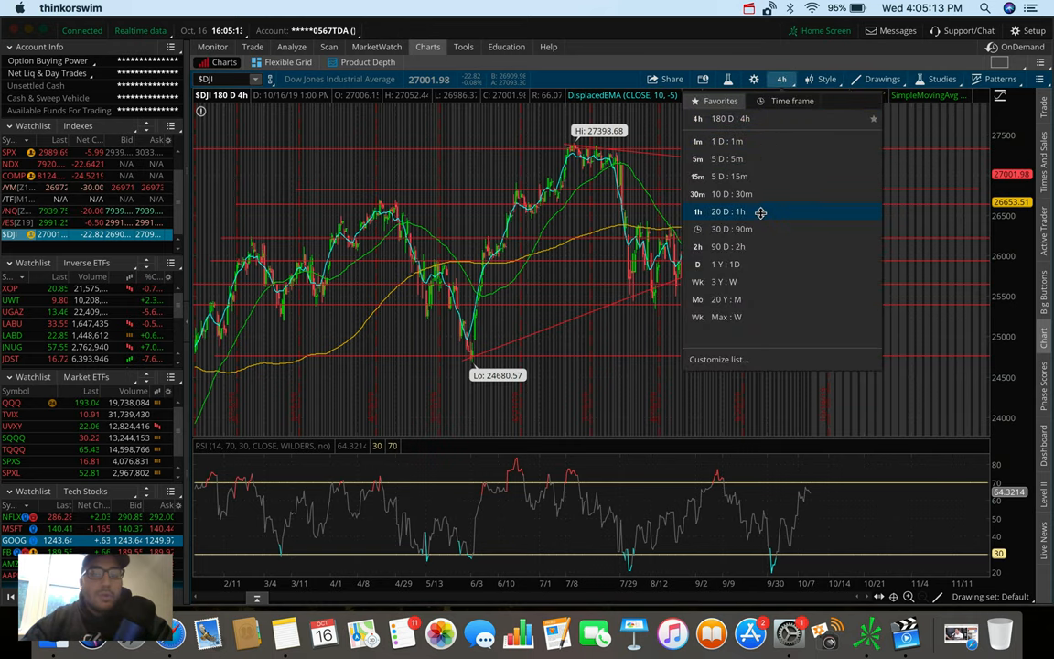
pyautogui.click(728, 211)
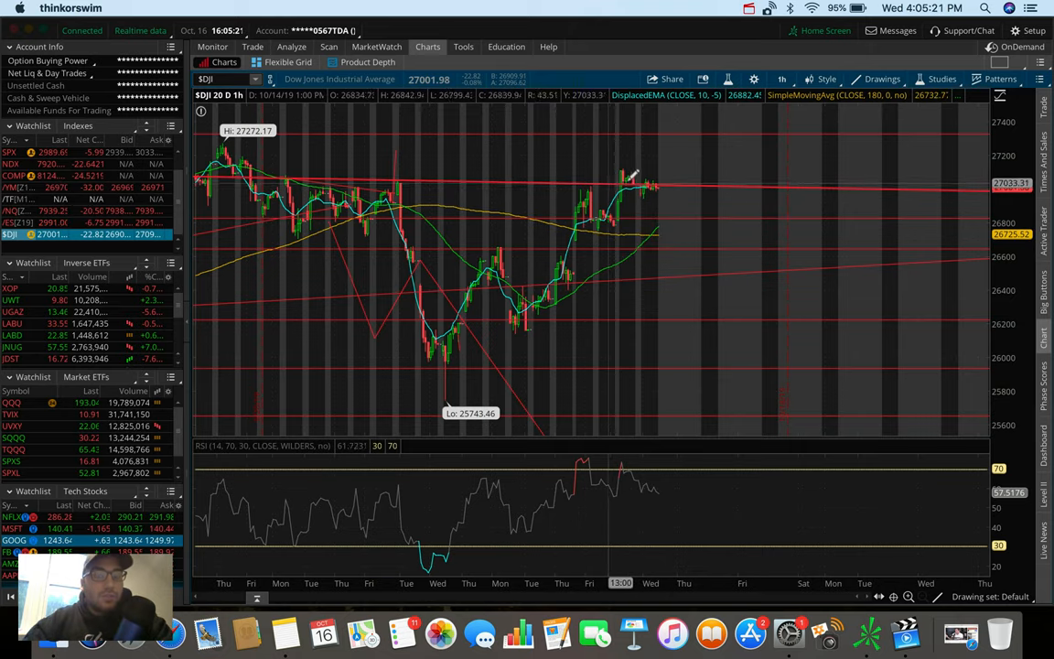
pyautogui.moveTo(654, 178)
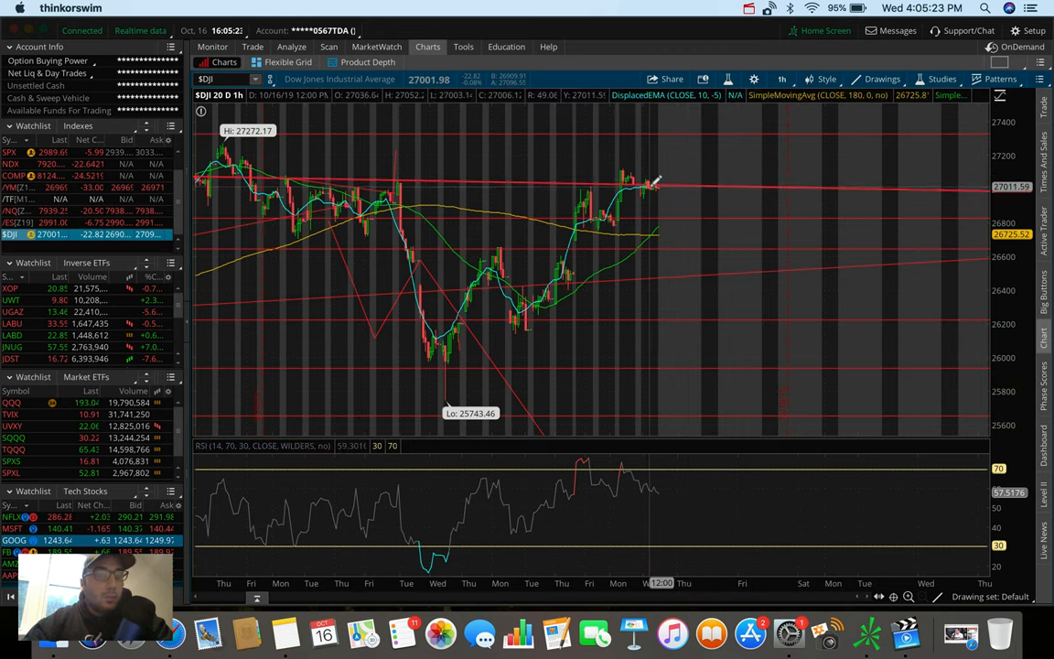
pyautogui.moveTo(653, 185)
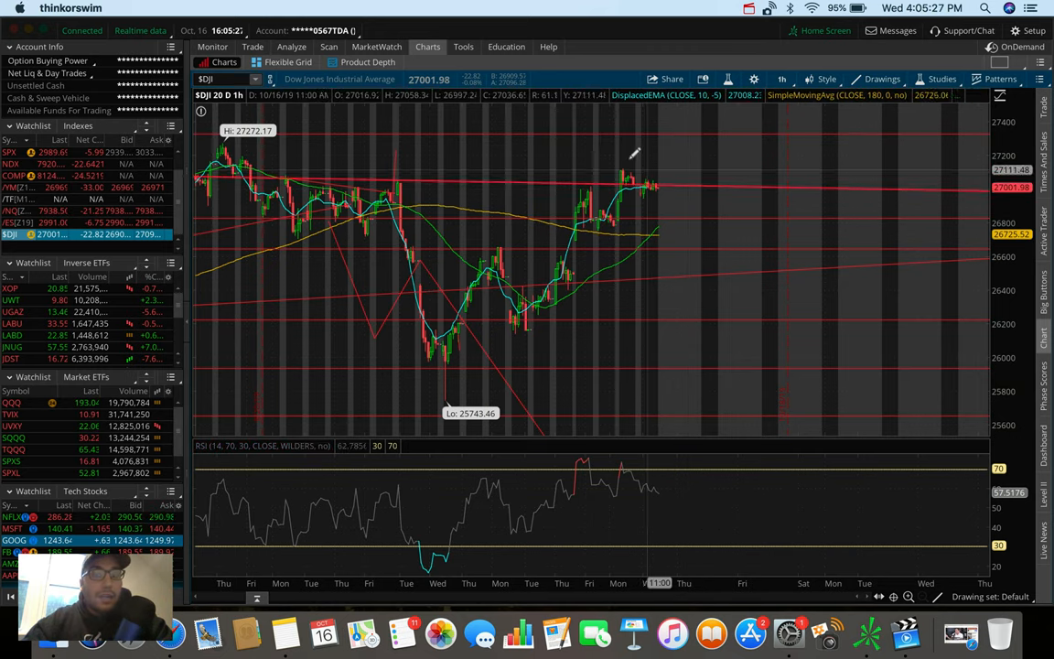
pyautogui.moveTo(627, 183)
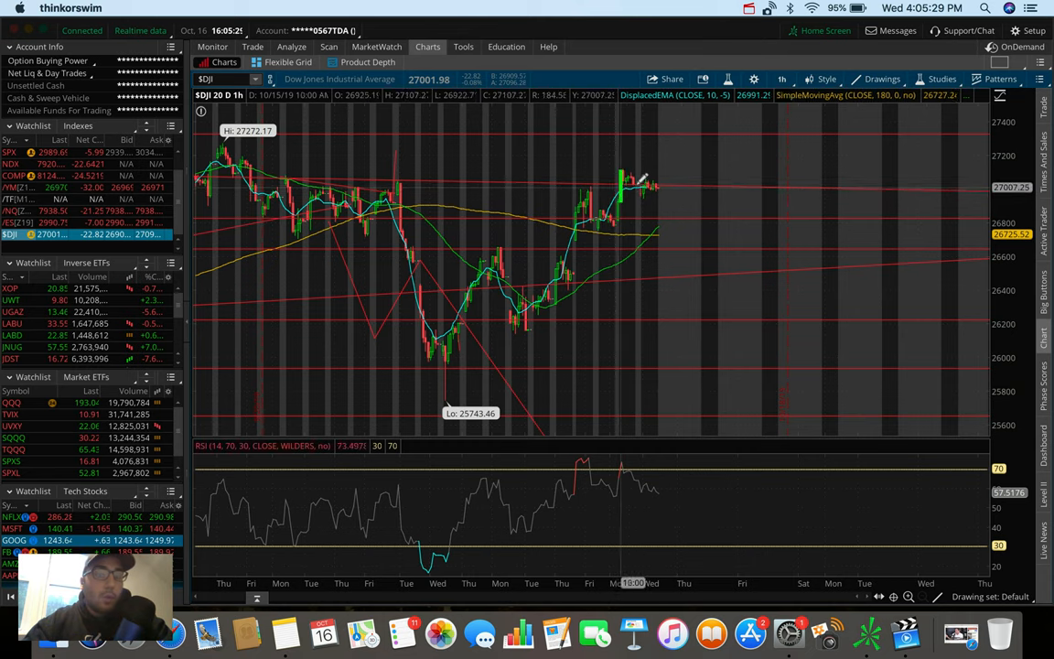
pyautogui.click(782, 79)
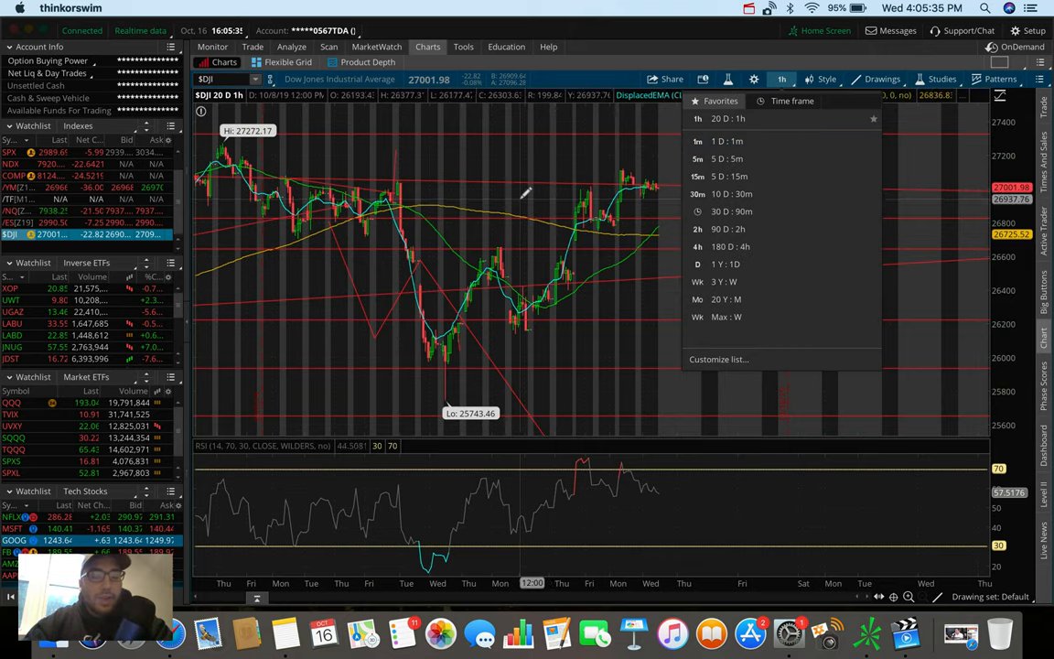
pyautogui.moveTo(763, 141)
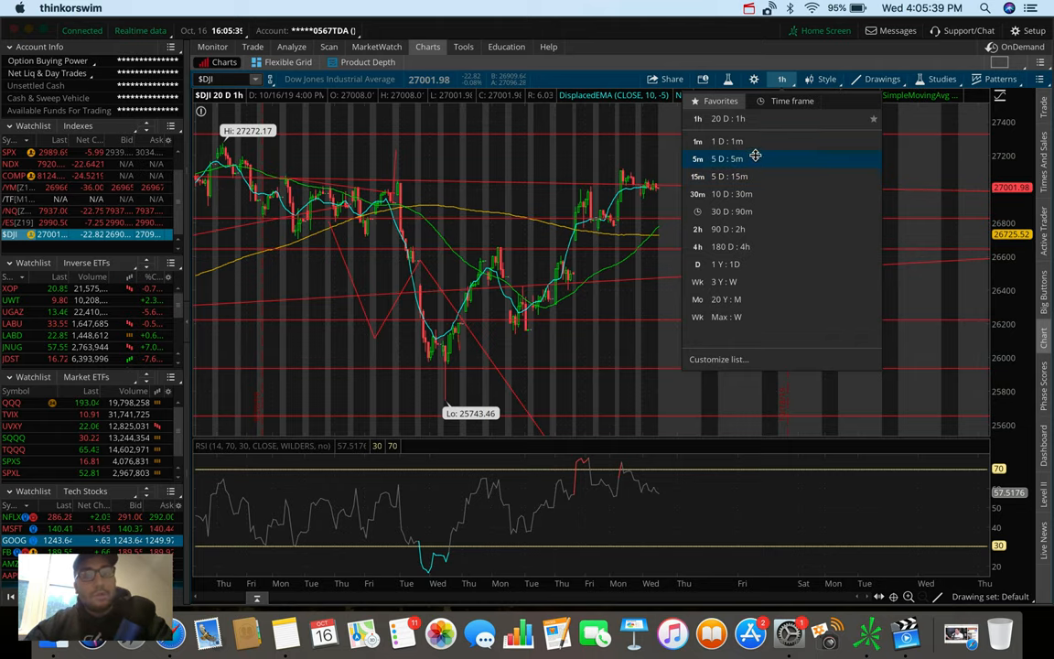
pyautogui.click(728, 140)
pyautogui.write('SPX')
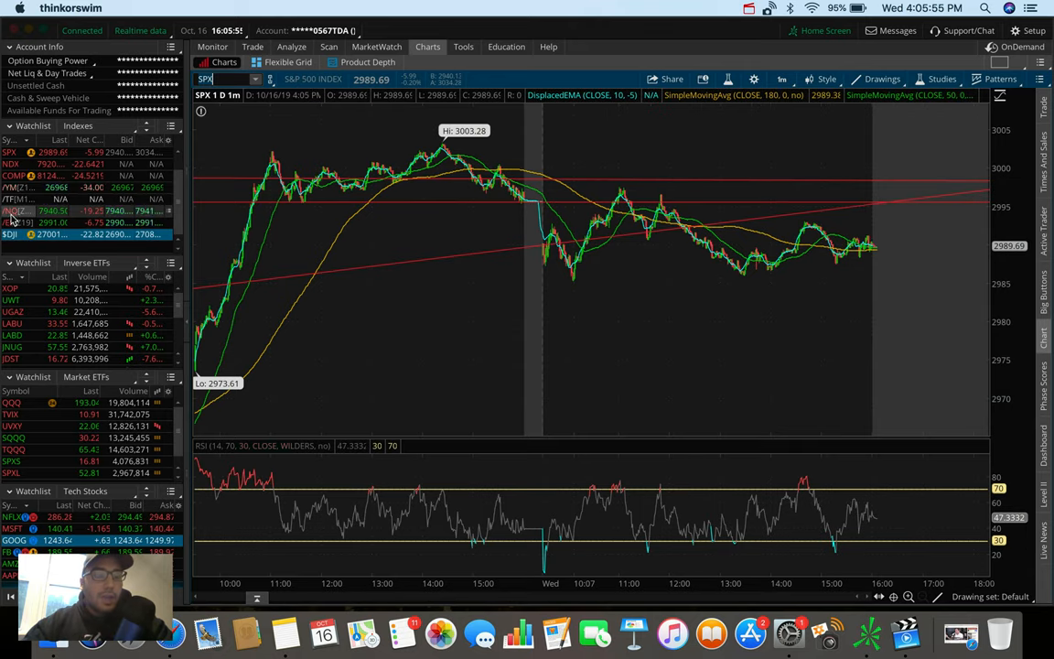
# Load /NQ from the Indexes watchlist onto the 1-day, 1-minute chart.
pyautogui.click(10, 211)
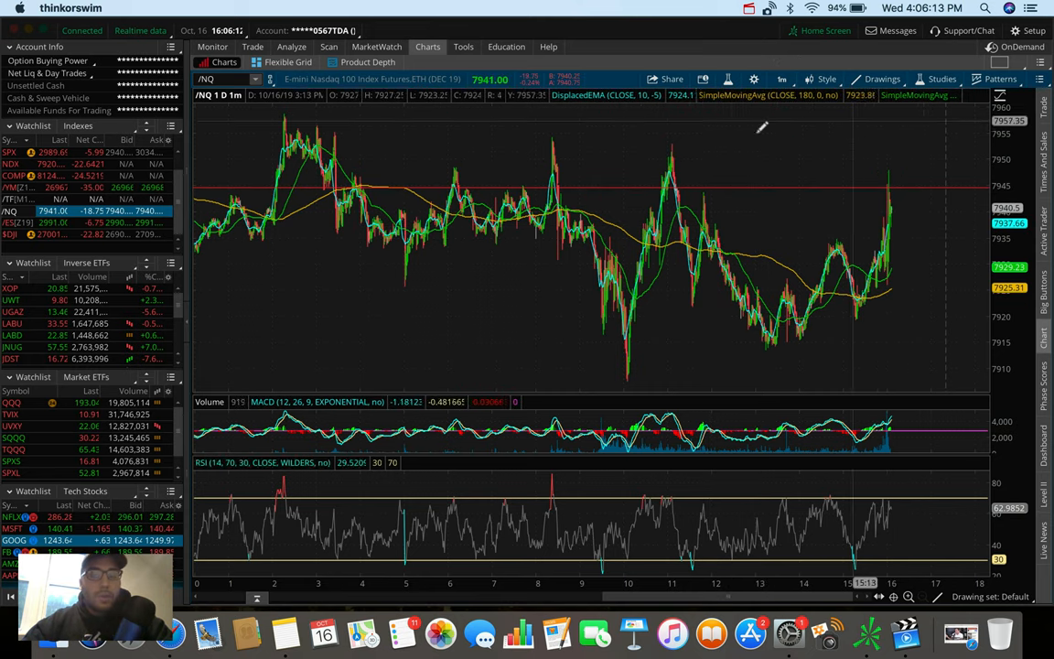
pyautogui.moveTo(892, 189)
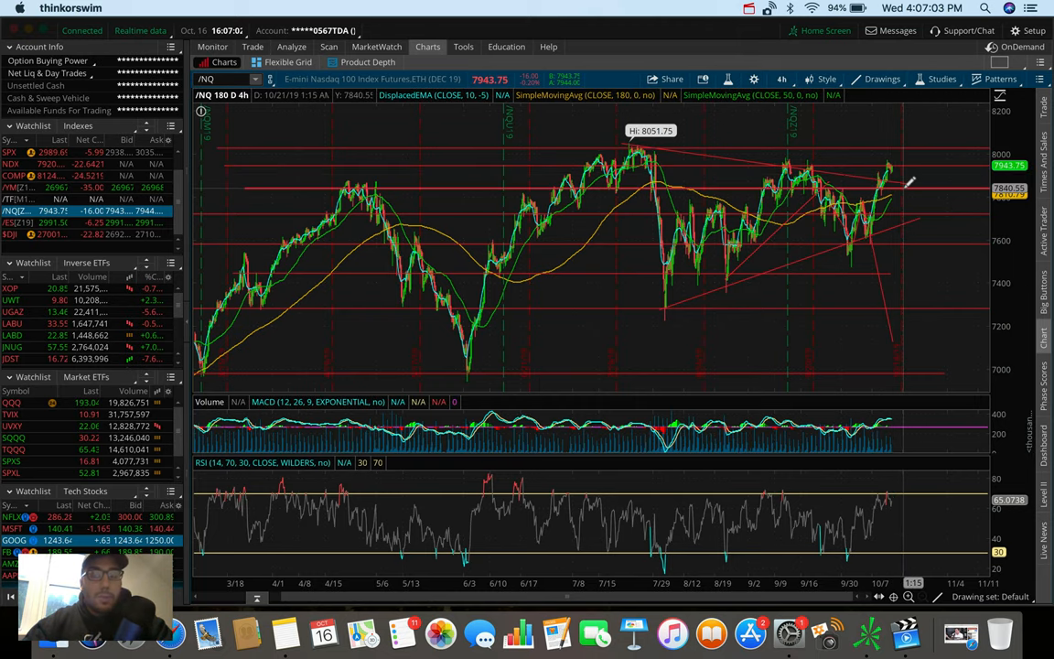
pyautogui.moveTo(906, 183)
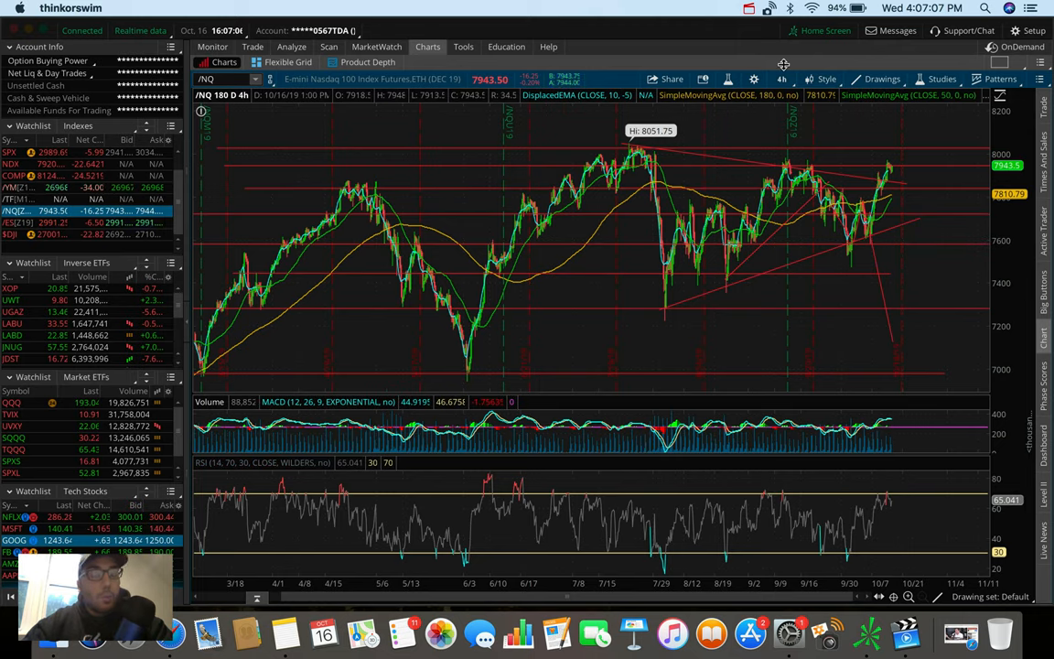
# Open the time frame Favorites list on the /NQ chart.
pyautogui.click(781, 78)
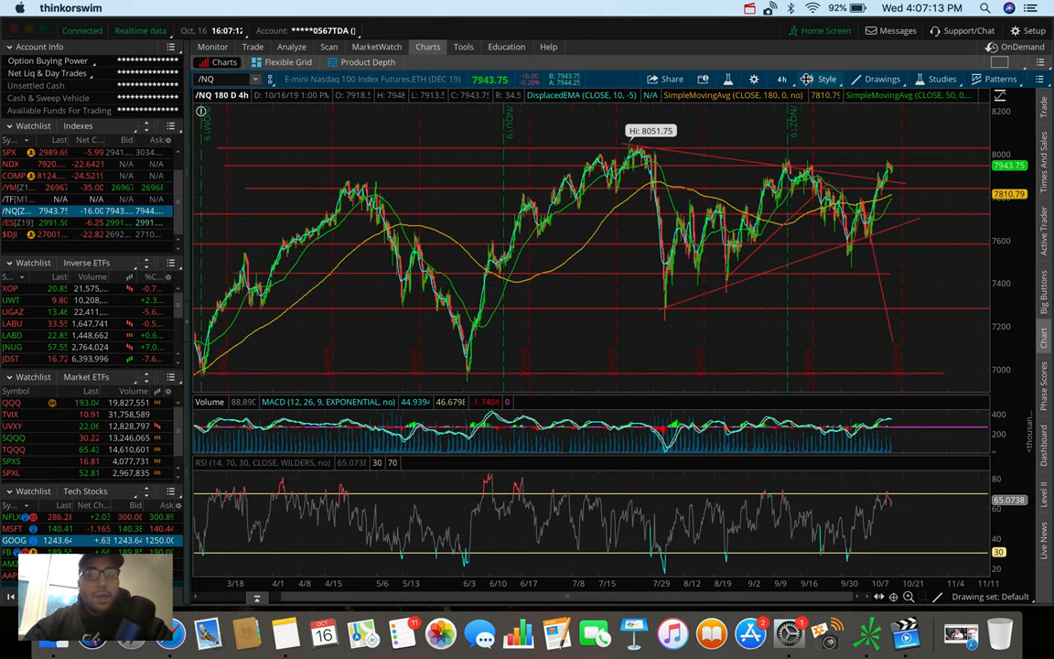
pyautogui.click(784, 79)
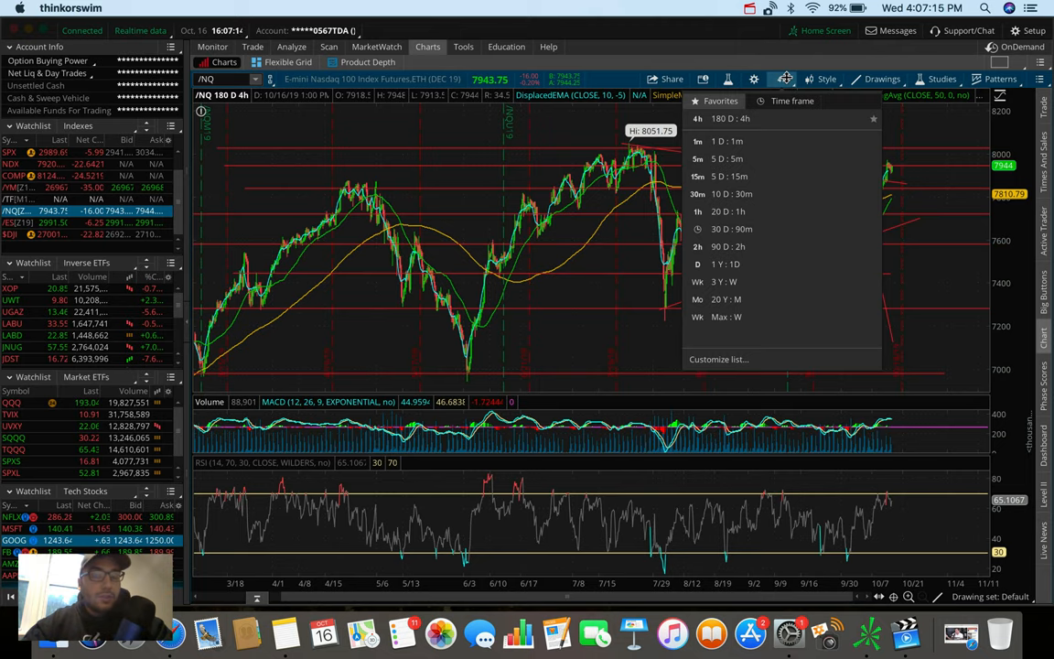
# Set /NQ to 20 D : 1h bars and reopen the time frame list.
pyautogui.click(714, 212)
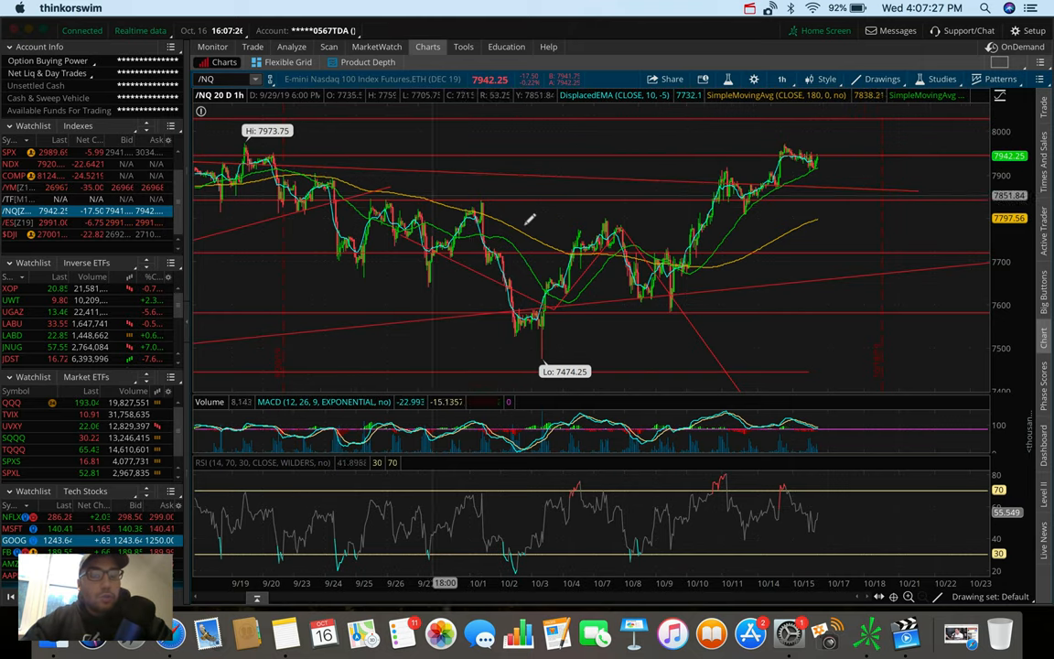
pyautogui.moveTo(544, 226)
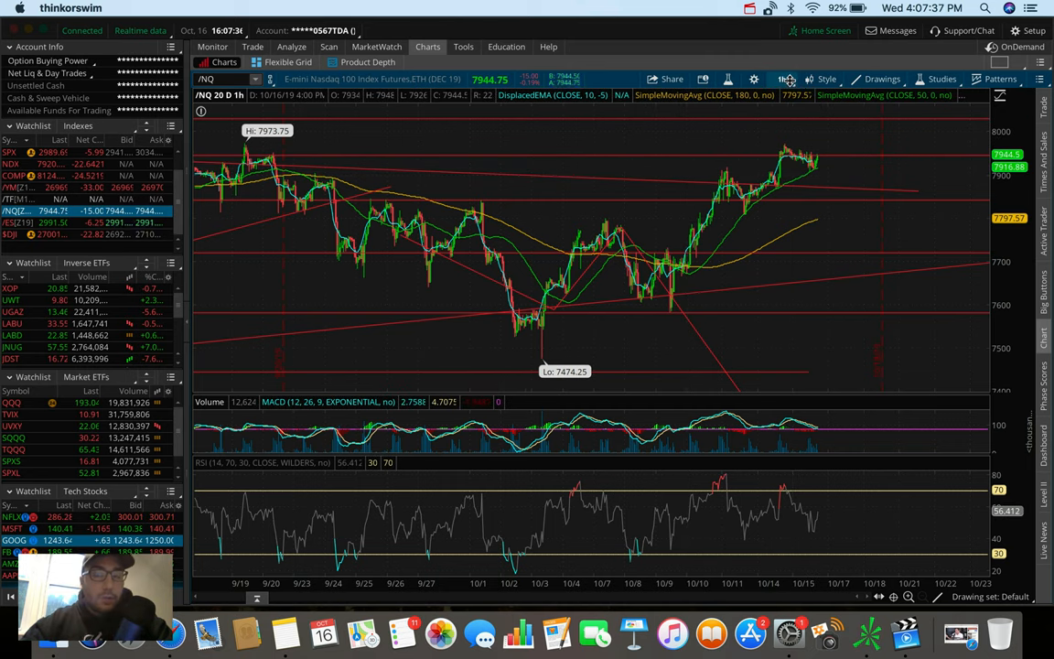
pyautogui.moveTo(787, 79)
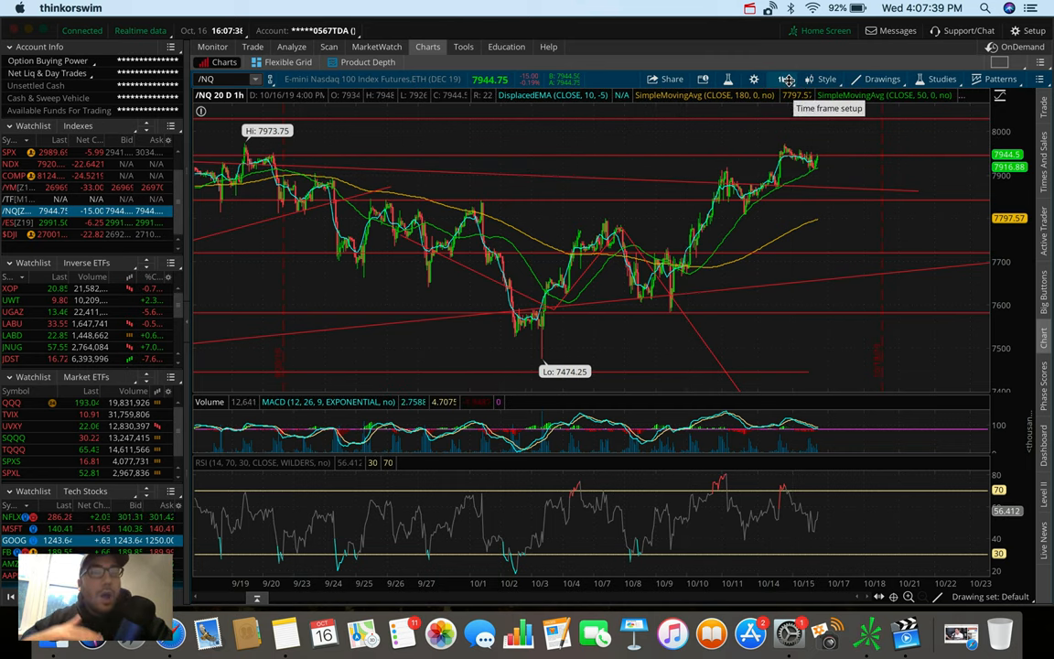
pyautogui.click(782, 79)
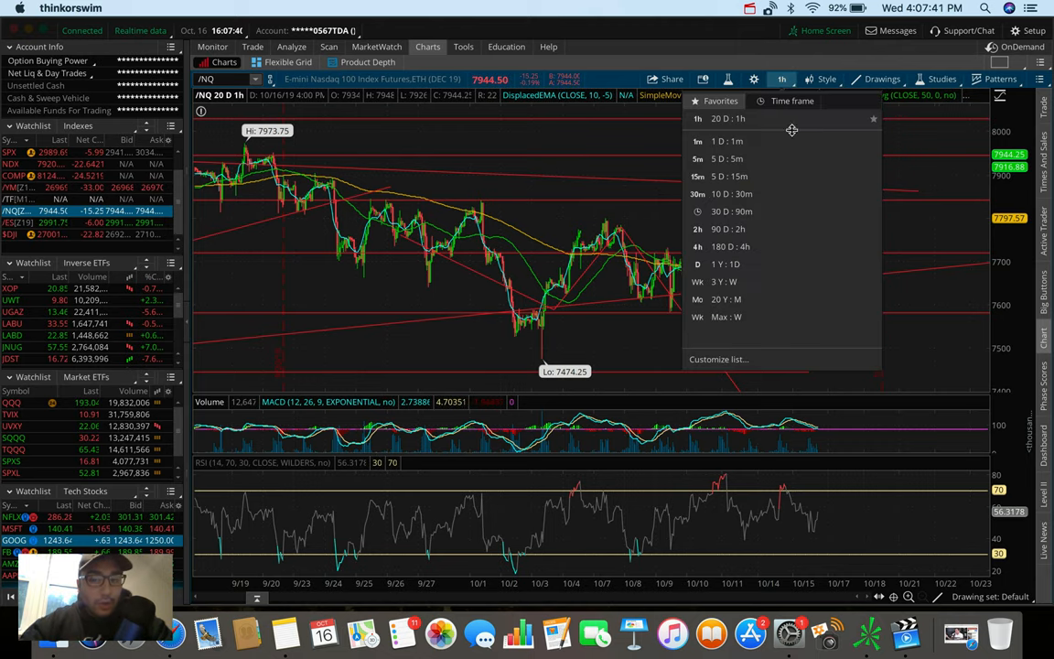
pyautogui.click(718, 246)
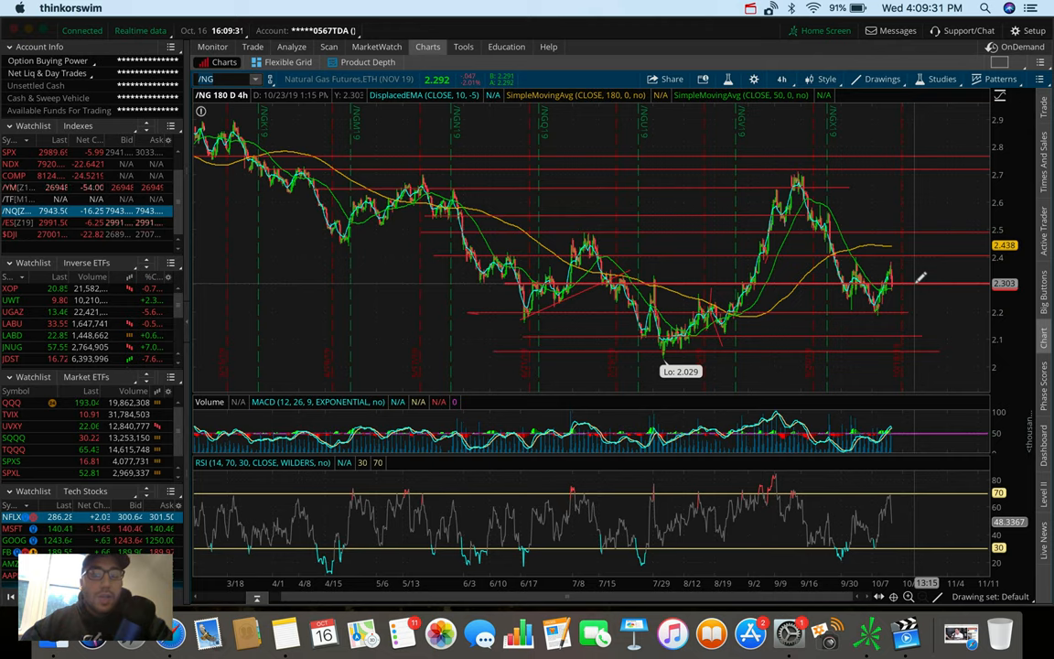
pyautogui.moveTo(901, 279)
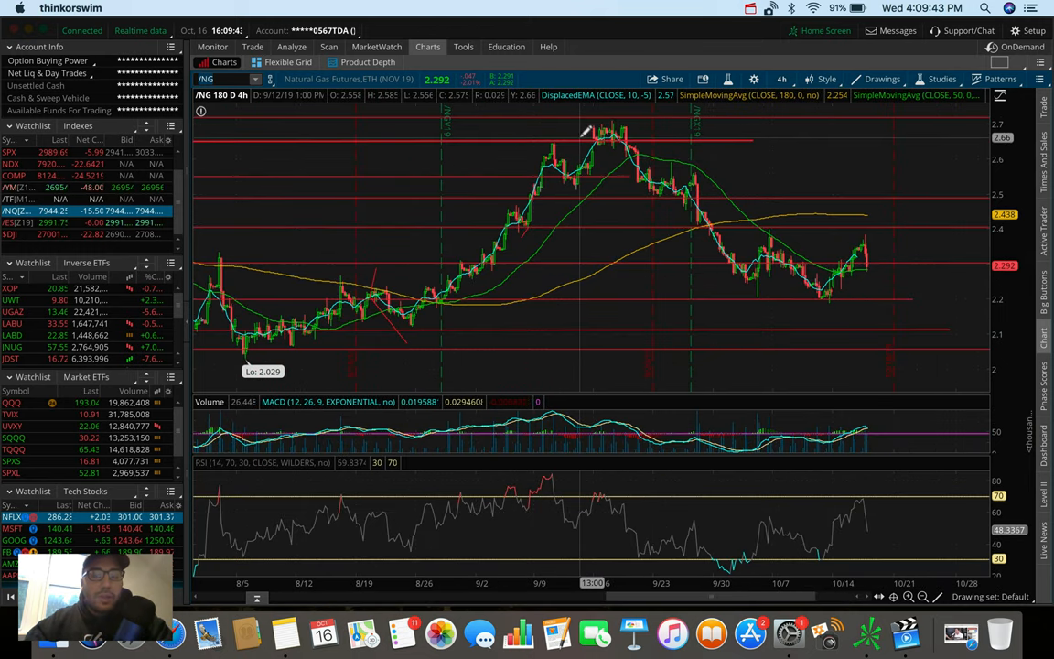
pyautogui.moveTo(613, 138)
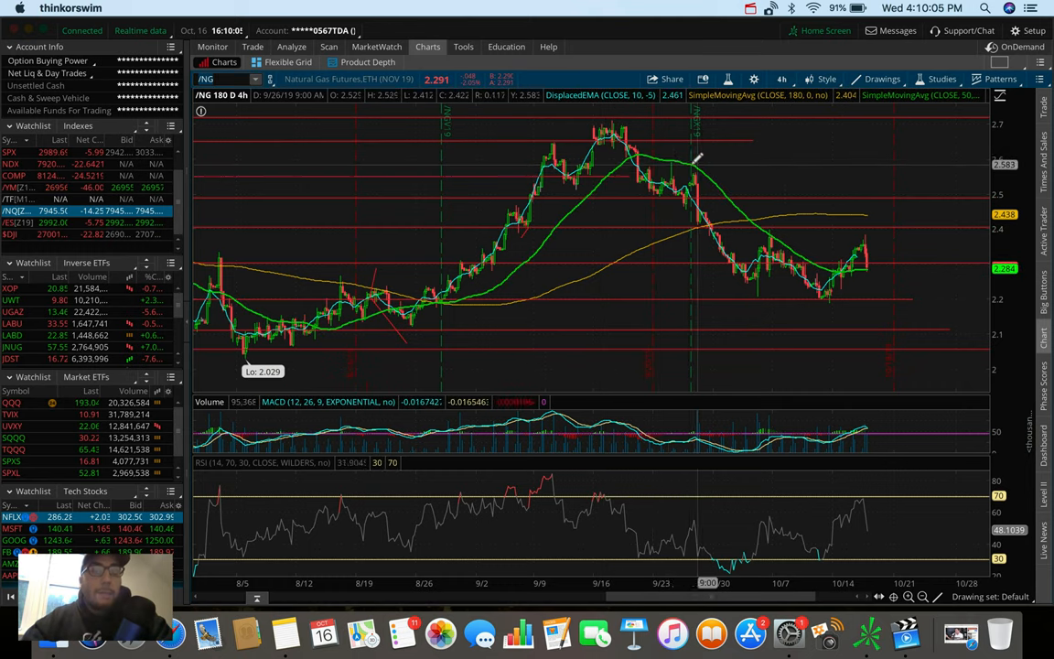
pyautogui.moveTo(759, 192)
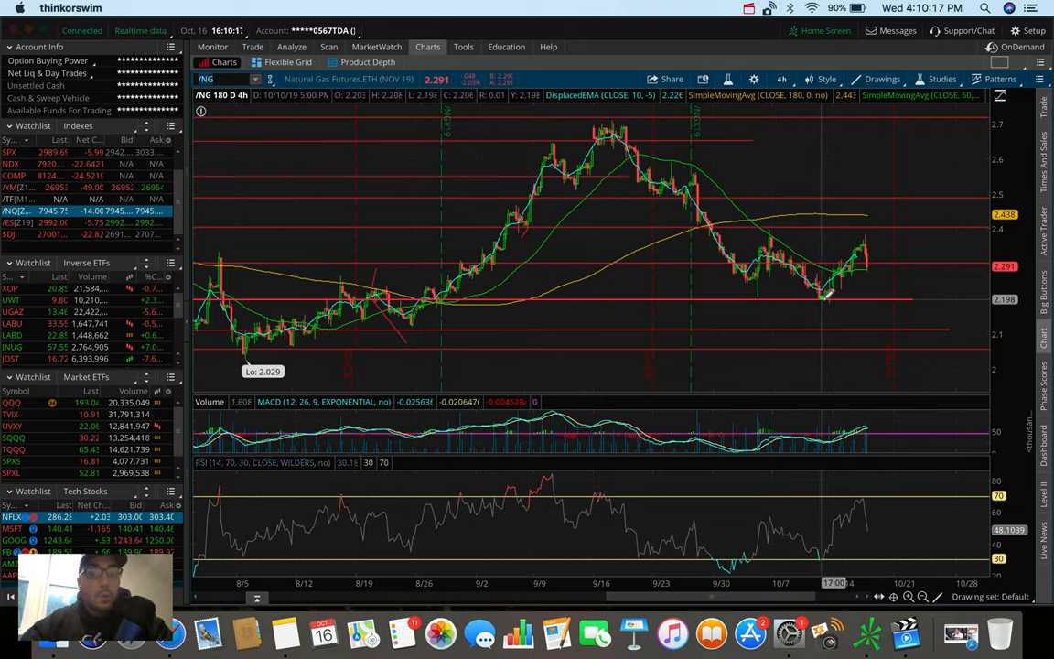
pyautogui.moveTo(837, 322)
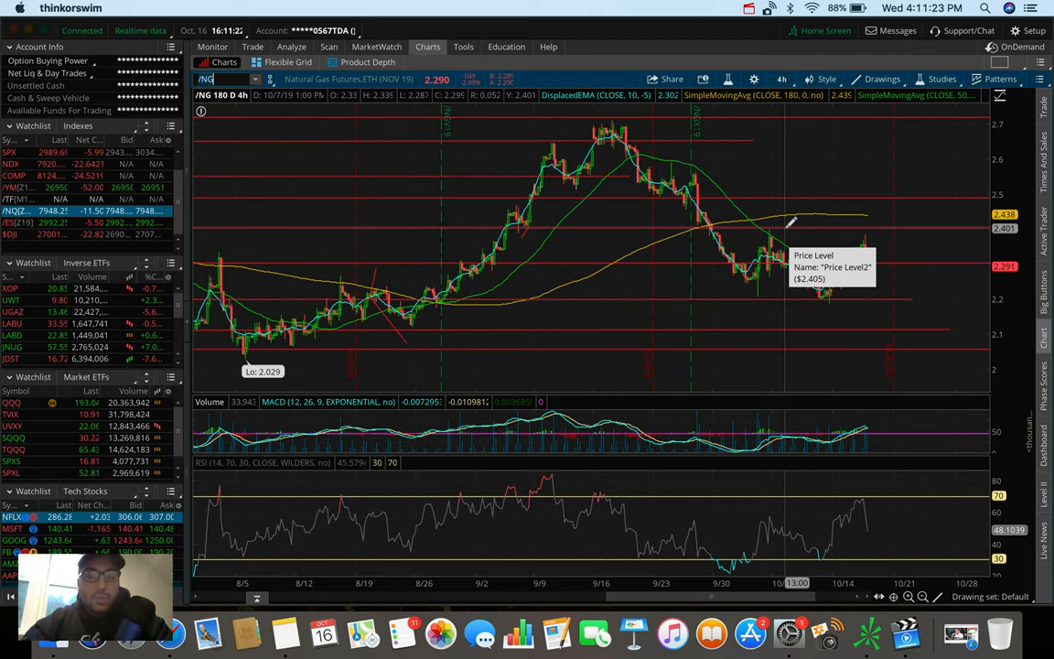
pyautogui.moveTo(873, 199)
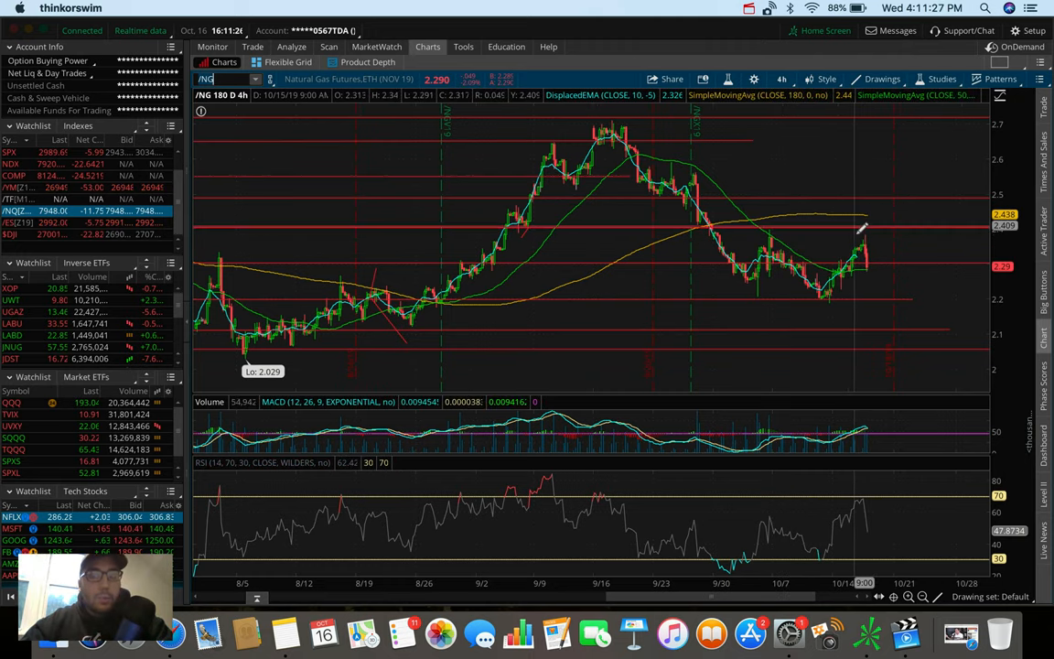
pyautogui.moveTo(869, 164)
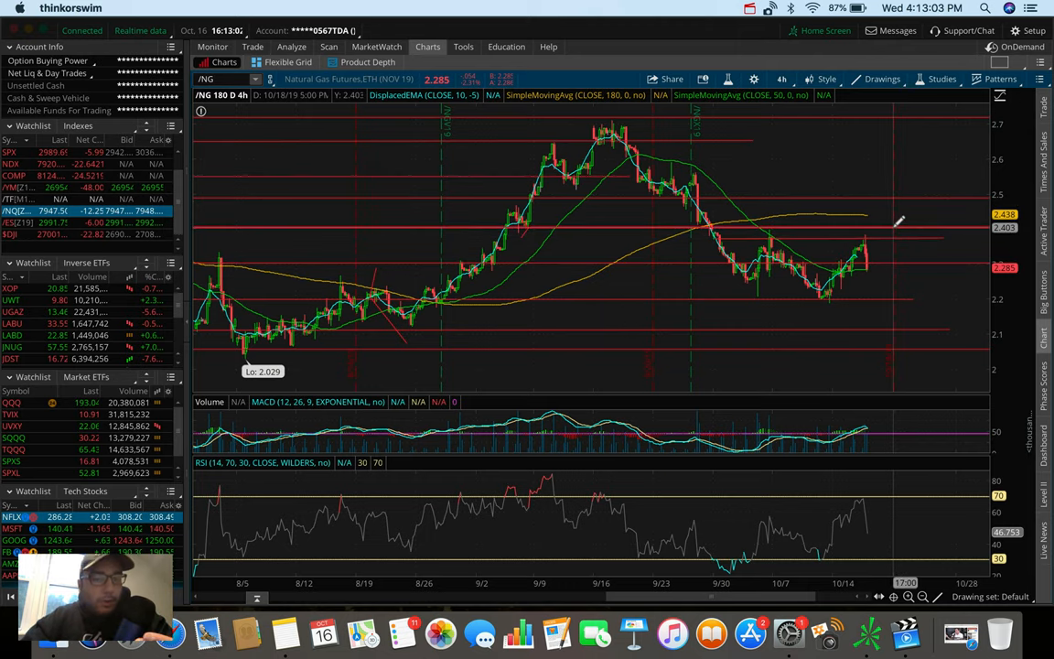
pyautogui.moveTo(878, 265)
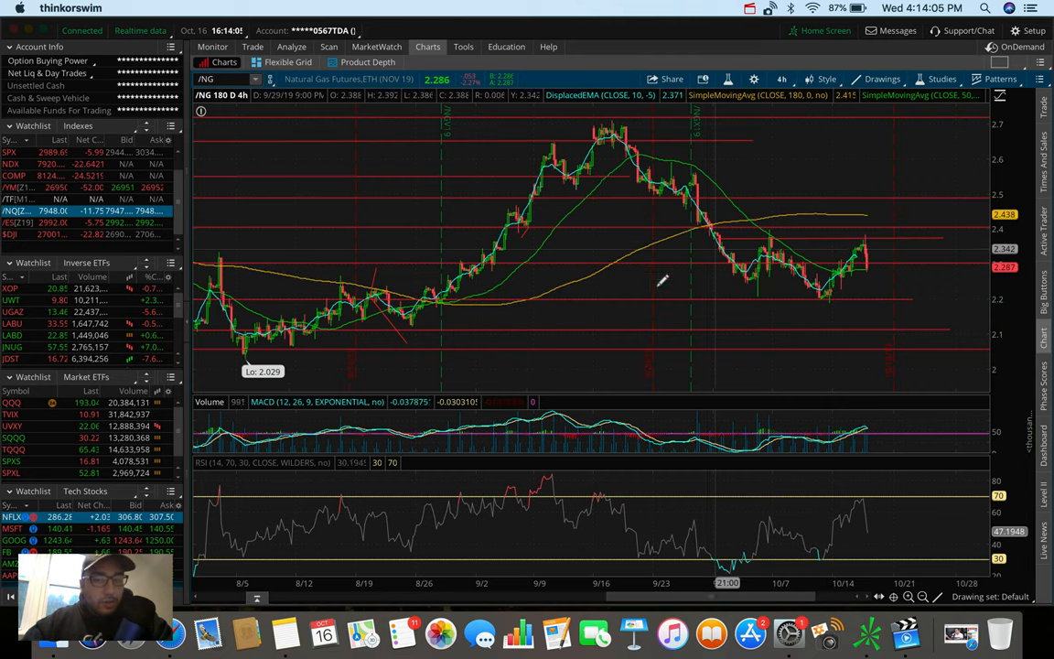
pyautogui.moveTo(801, 177)
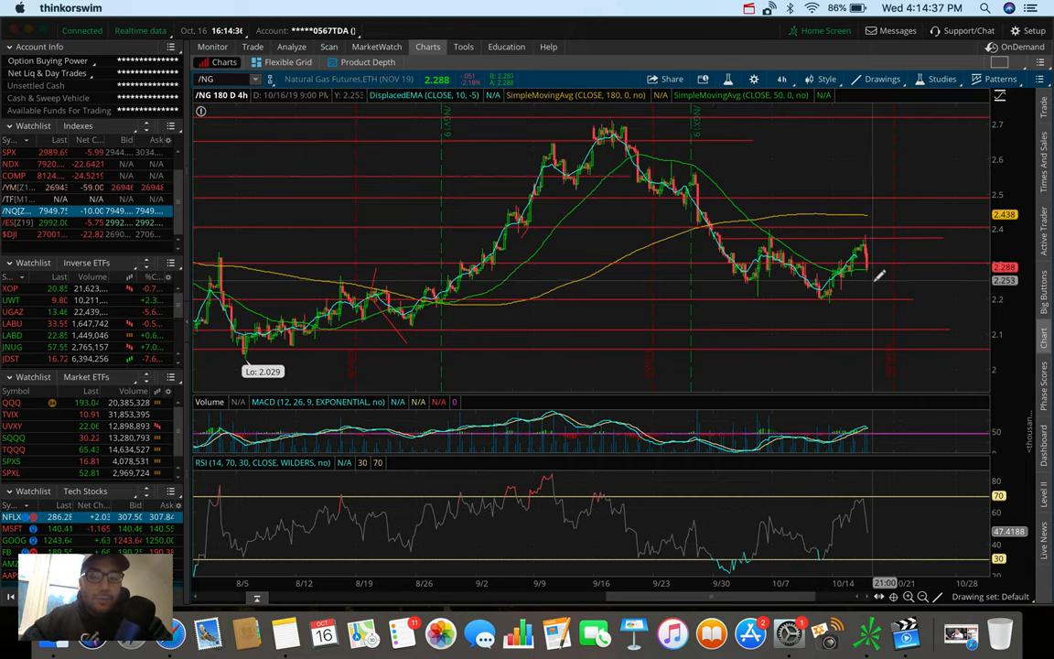
pyautogui.moveTo(873, 265)
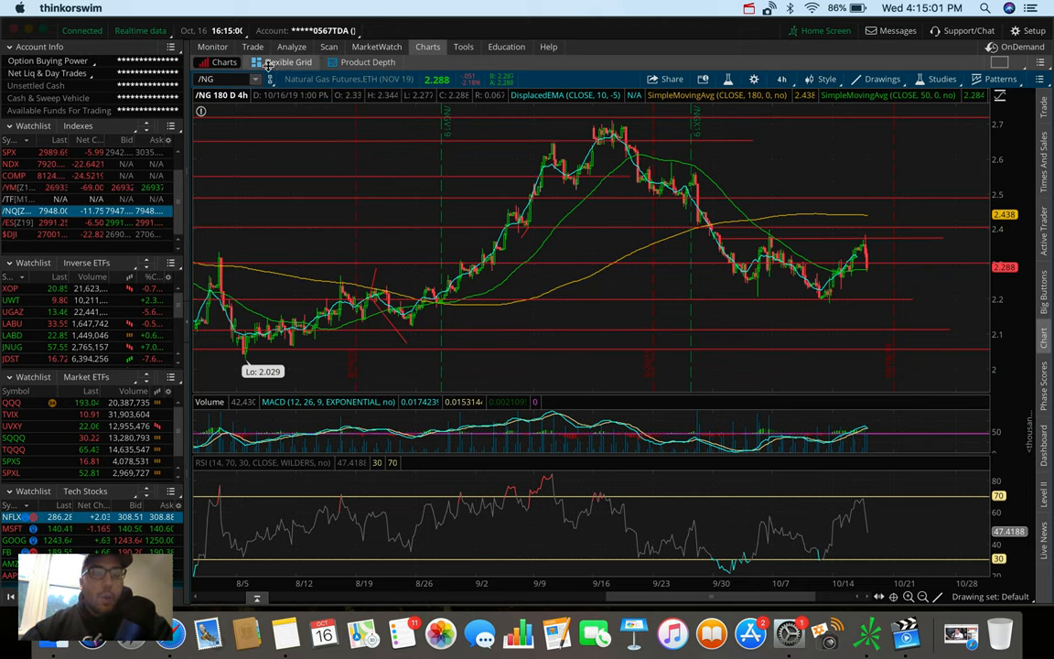
# Enter PG in the symbol box to chart Procter & Gamble.
pyautogui.write('PG')
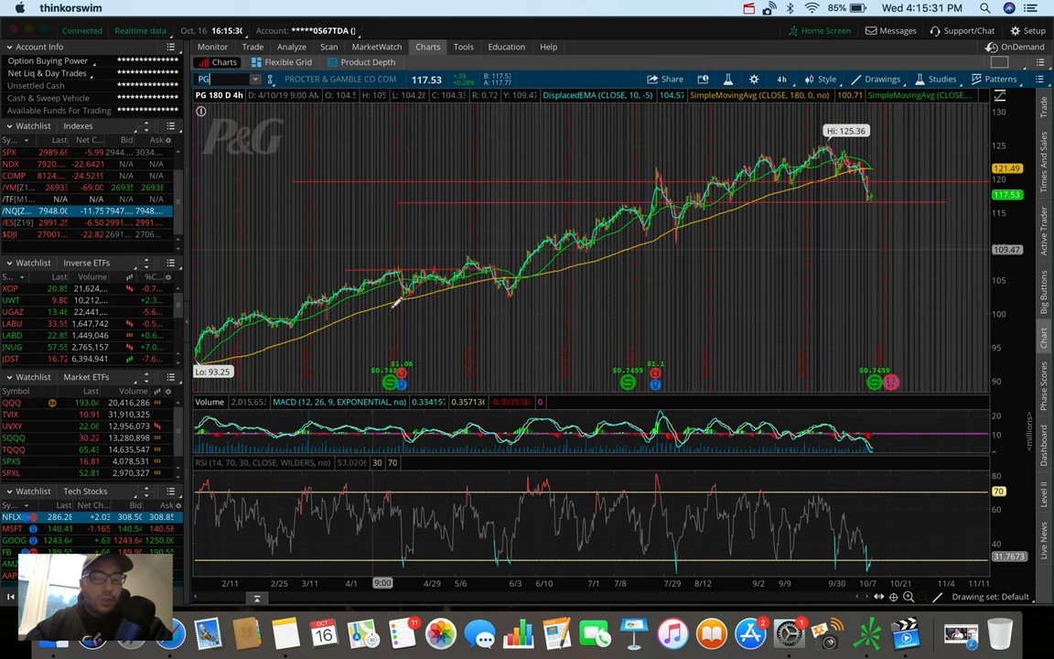
pyautogui.moveTo(412, 375)
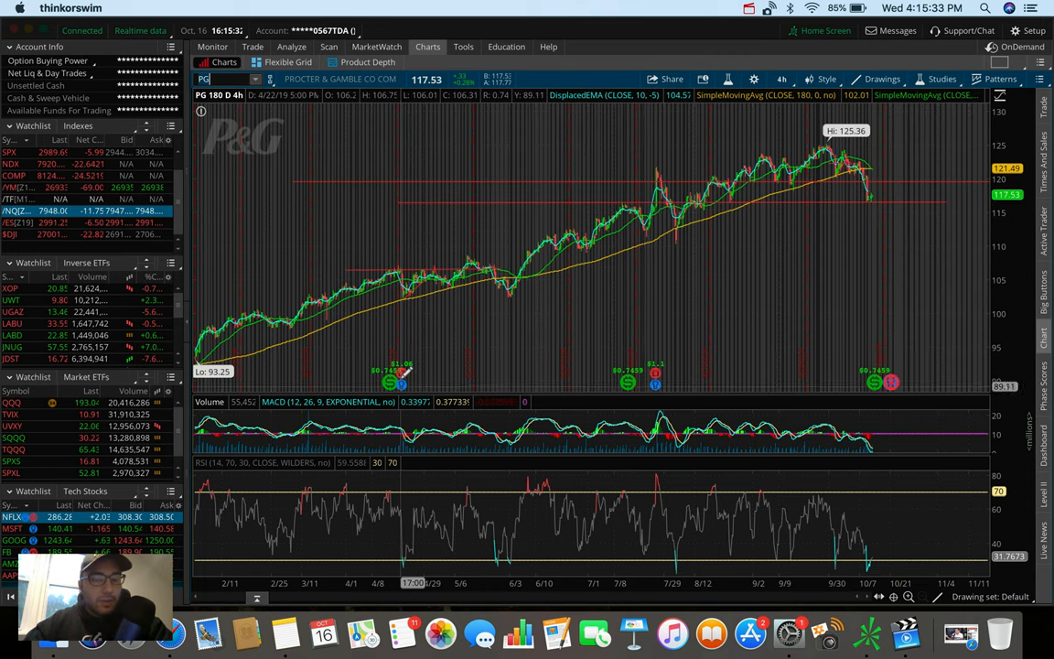
pyautogui.moveTo(388, 382)
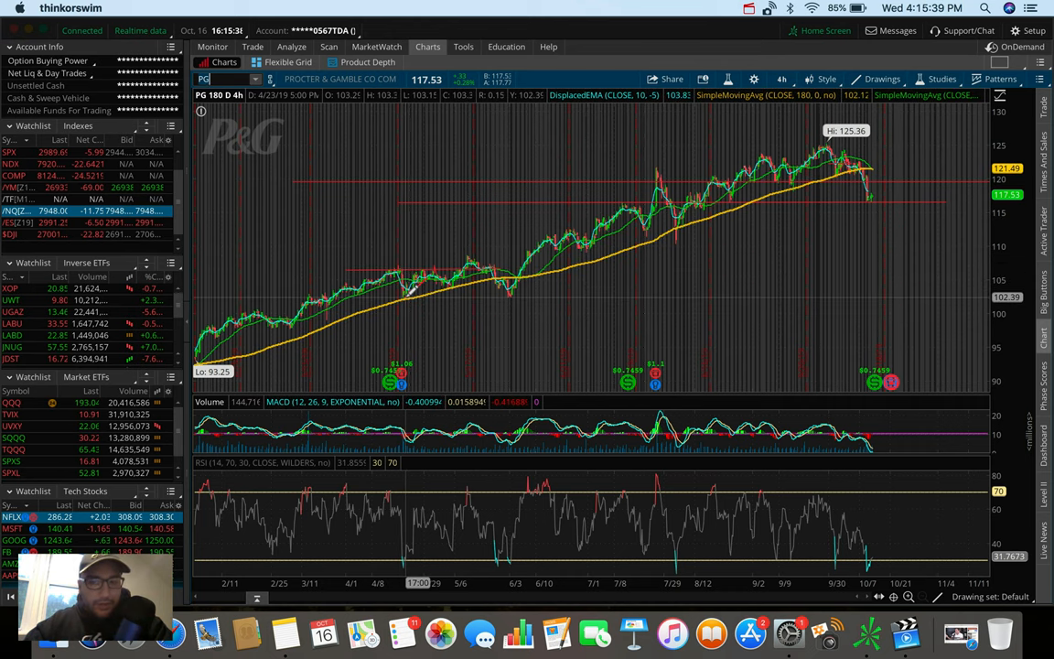
pyautogui.moveTo(421, 301)
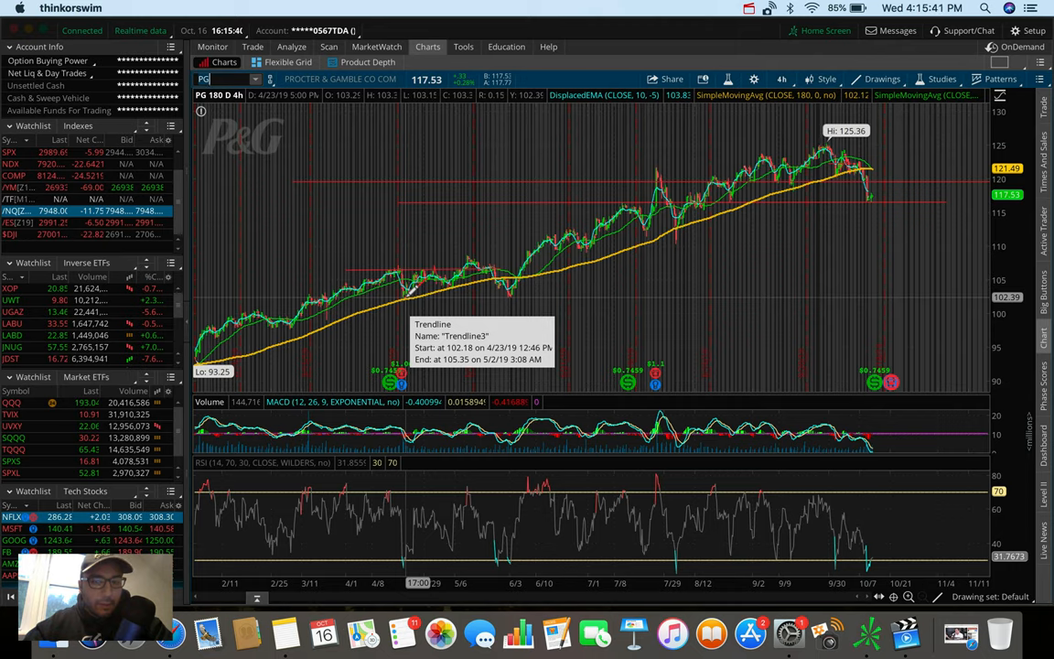
pyautogui.moveTo(466, 228)
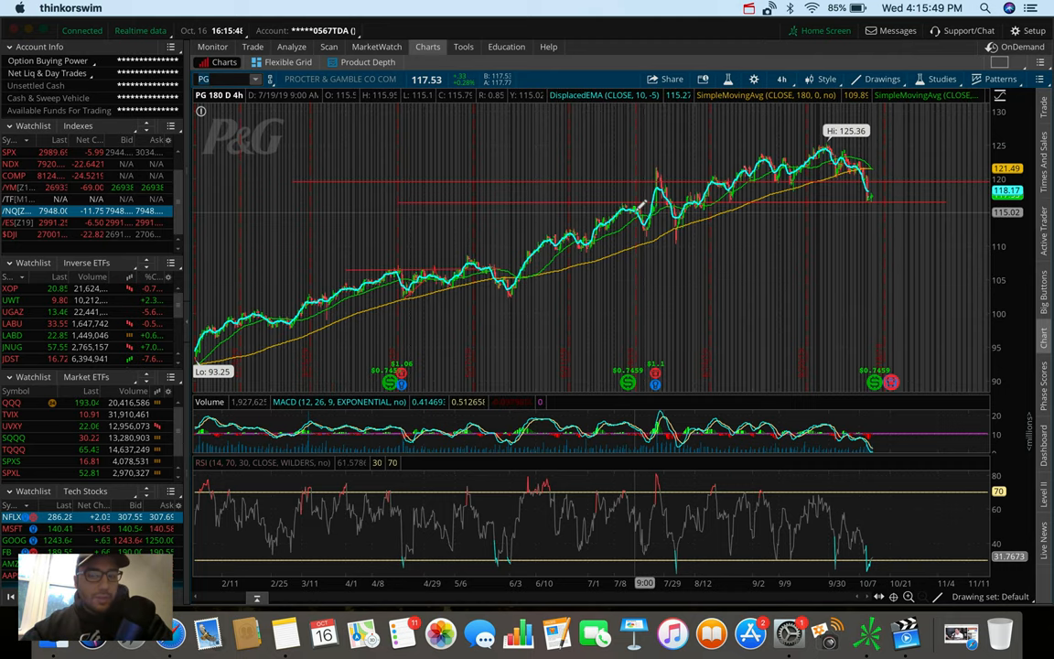
pyautogui.moveTo(686, 137)
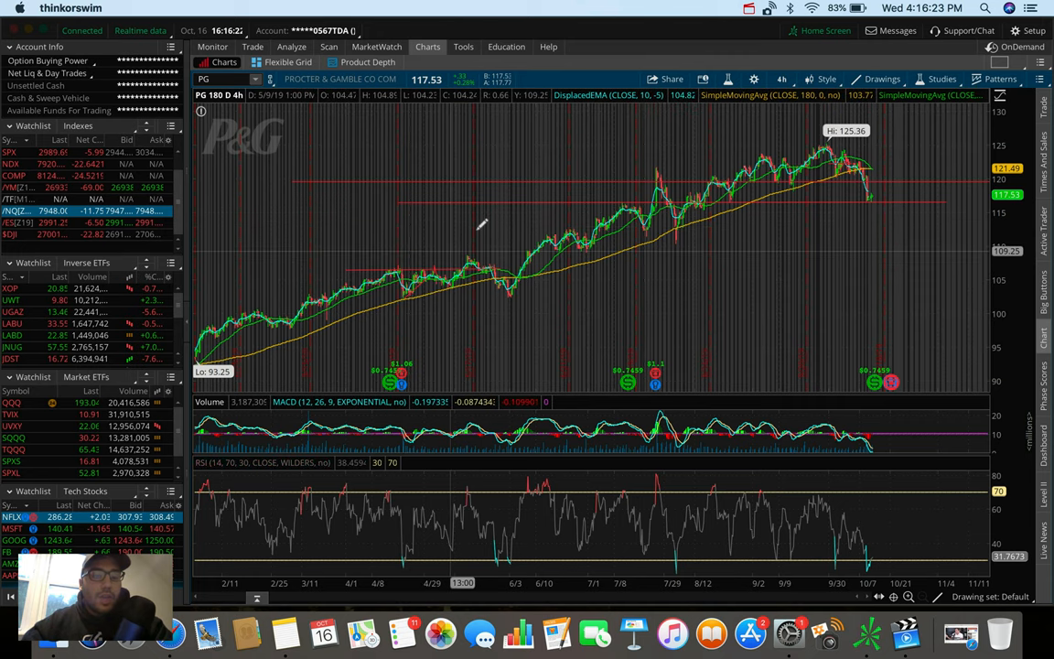
pyautogui.moveTo(585, 293)
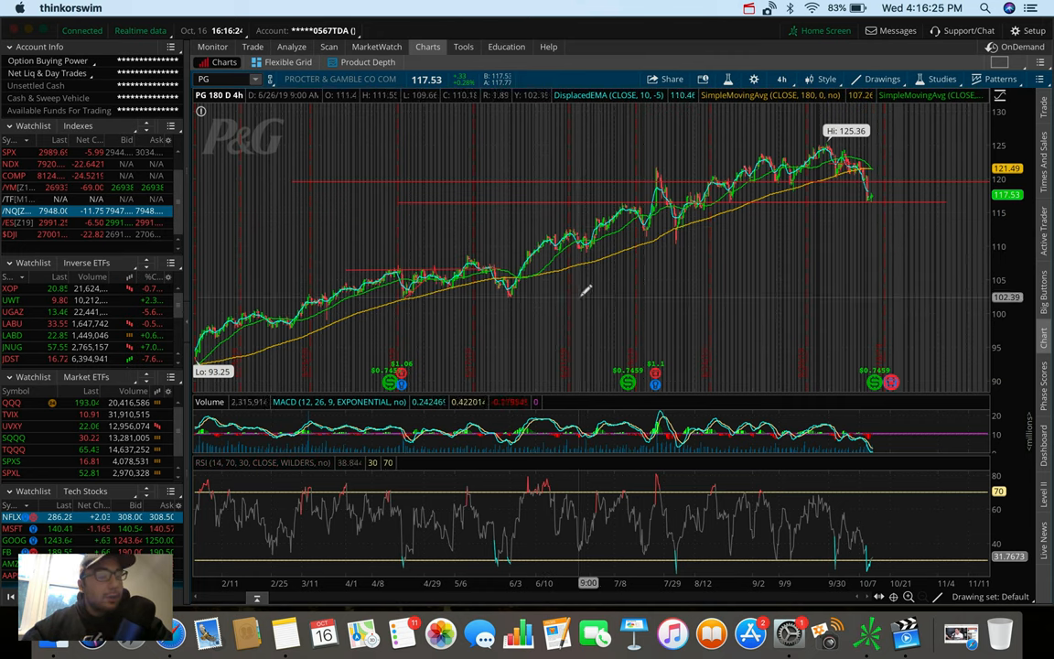
pyautogui.moveTo(622, 278)
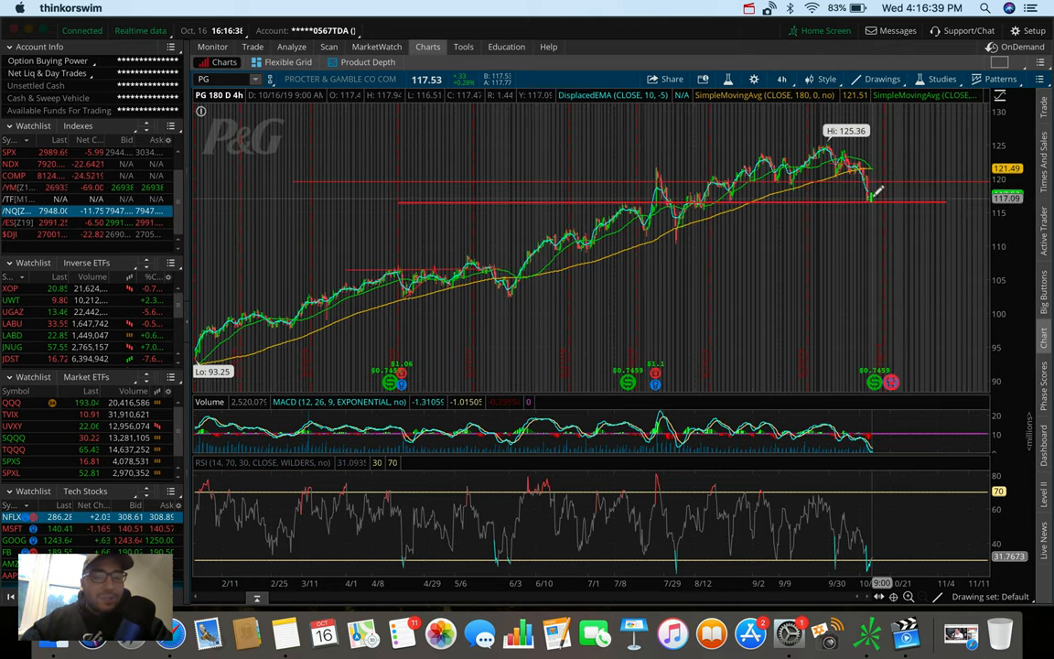
pyautogui.moveTo(871, 196)
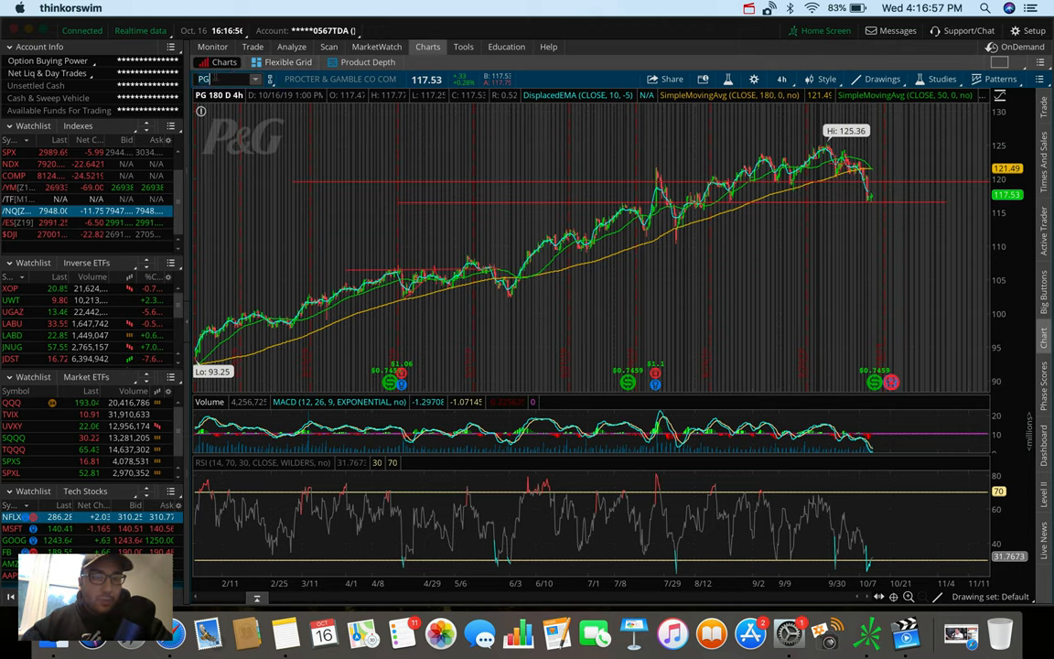
# Type JN into the symbol box to load Johnson & Johnson.
pyautogui.write('JN')
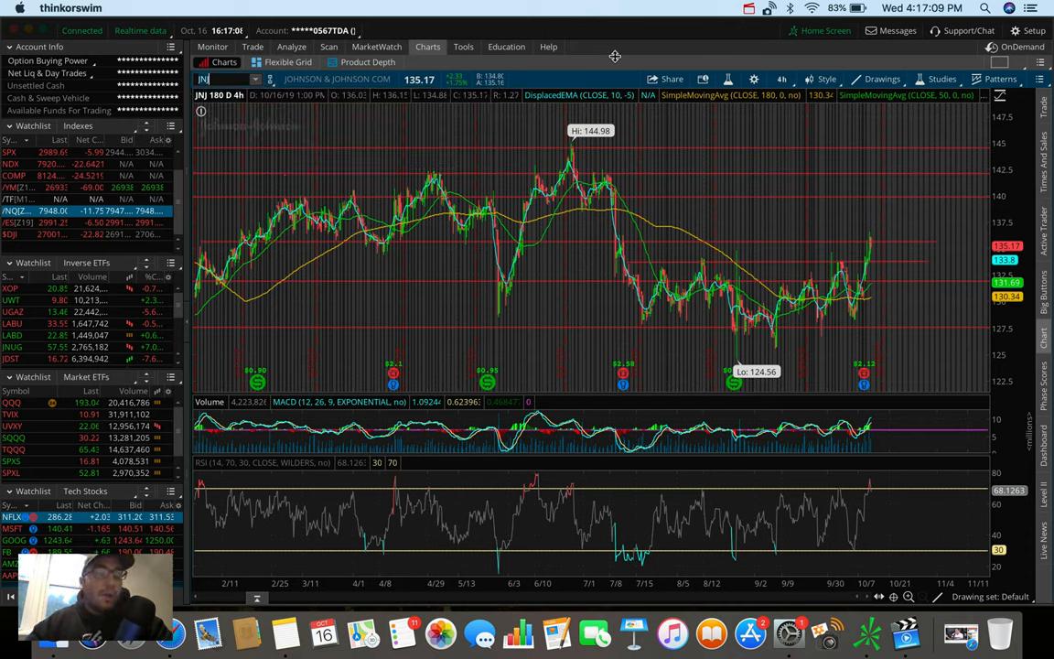
pyautogui.moveTo(858, 214)
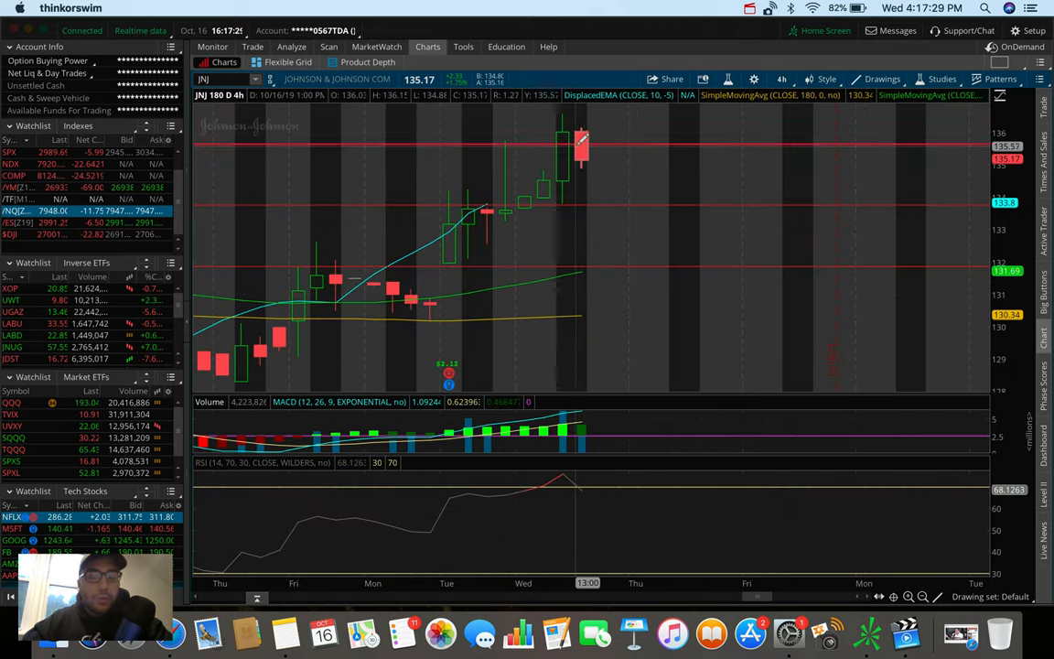
# View JNJ on the 1 D : 1m chart, then reopen the time frame list.
pyautogui.click(782, 78)
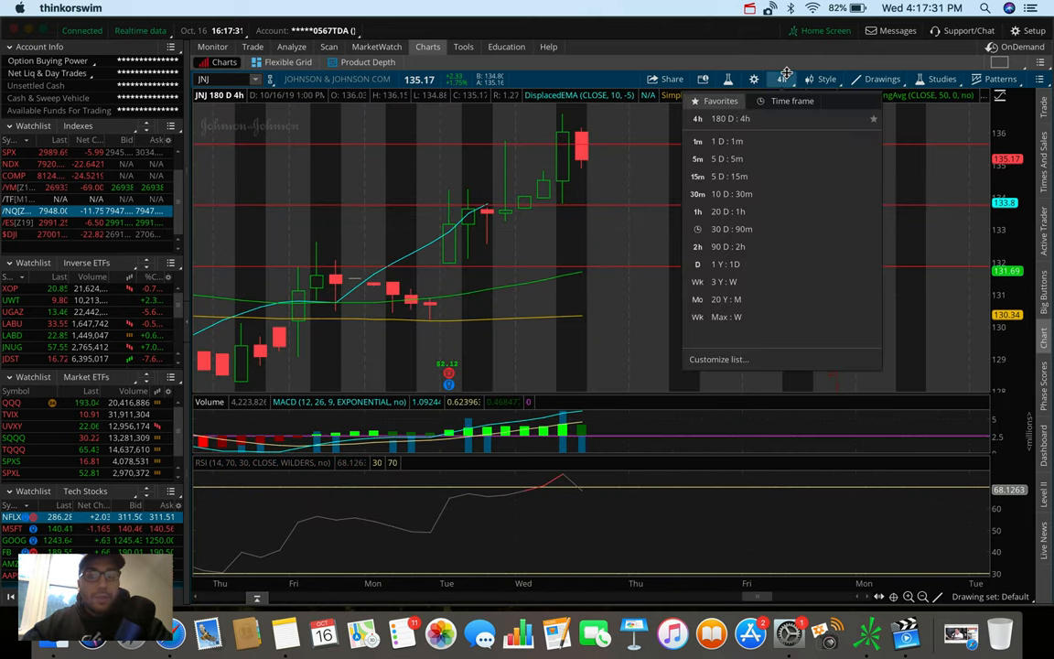
pyautogui.click(697, 141)
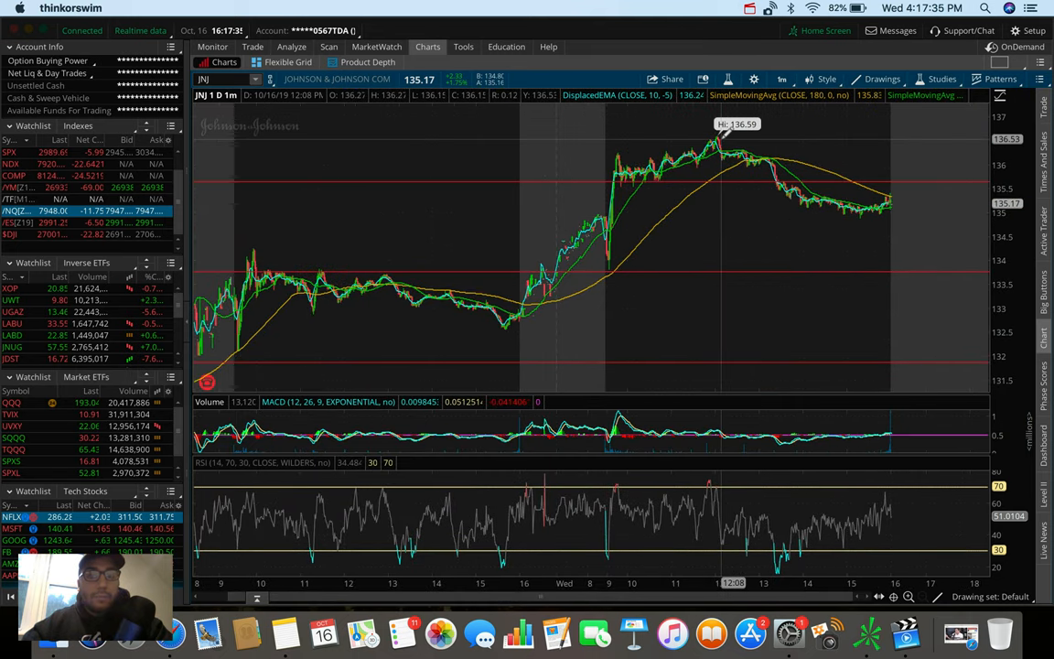
pyautogui.click(782, 78)
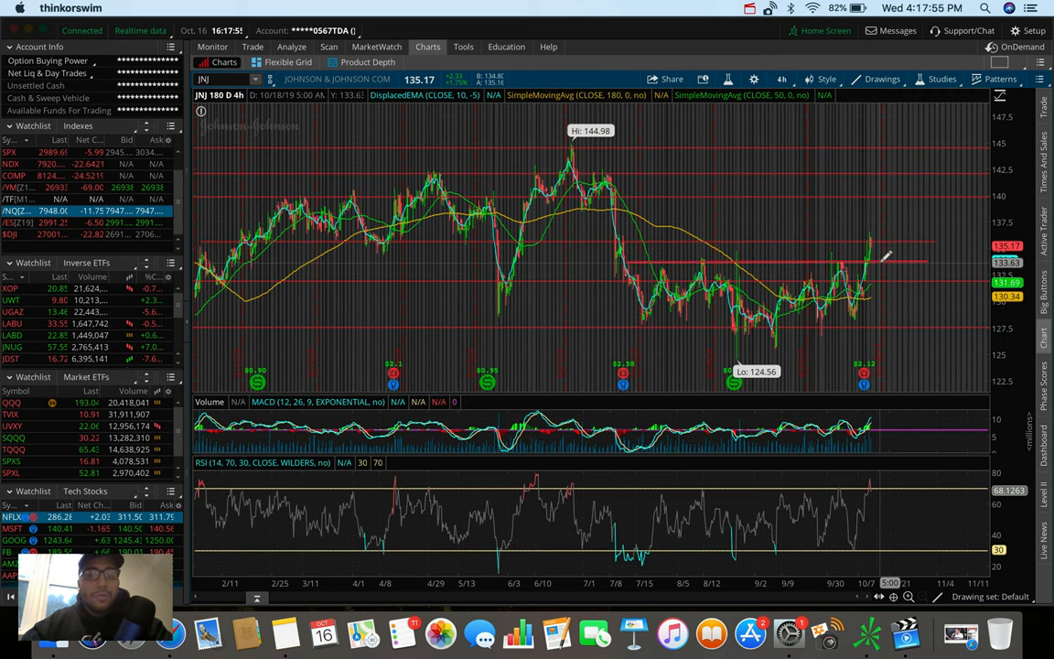
pyautogui.moveTo(887, 254)
pyautogui.write('TSLA')
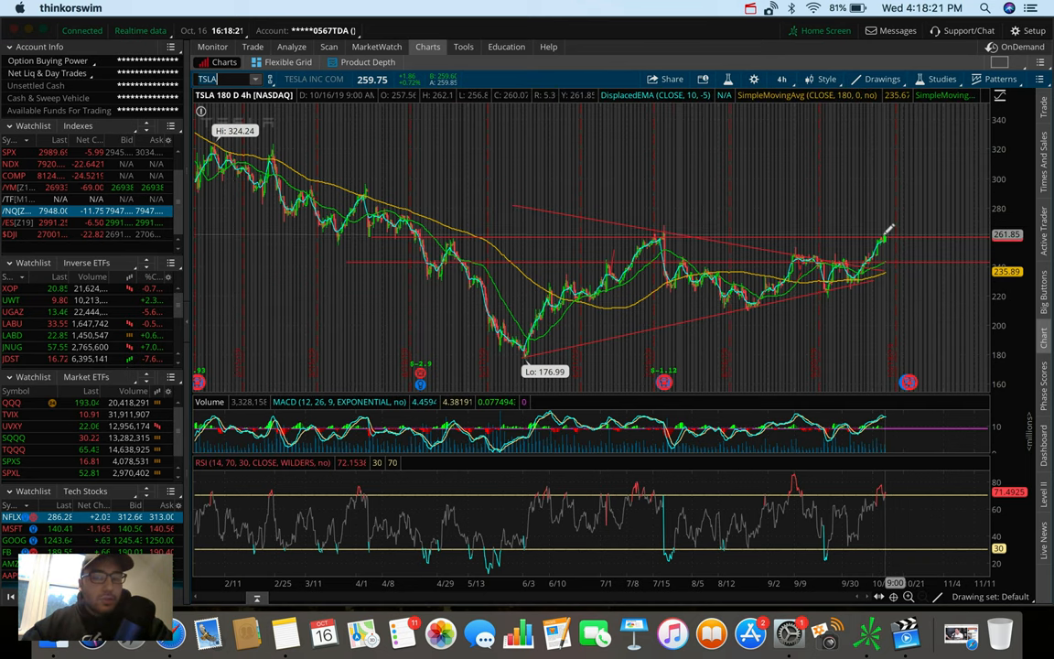
pyautogui.moveTo(888, 247)
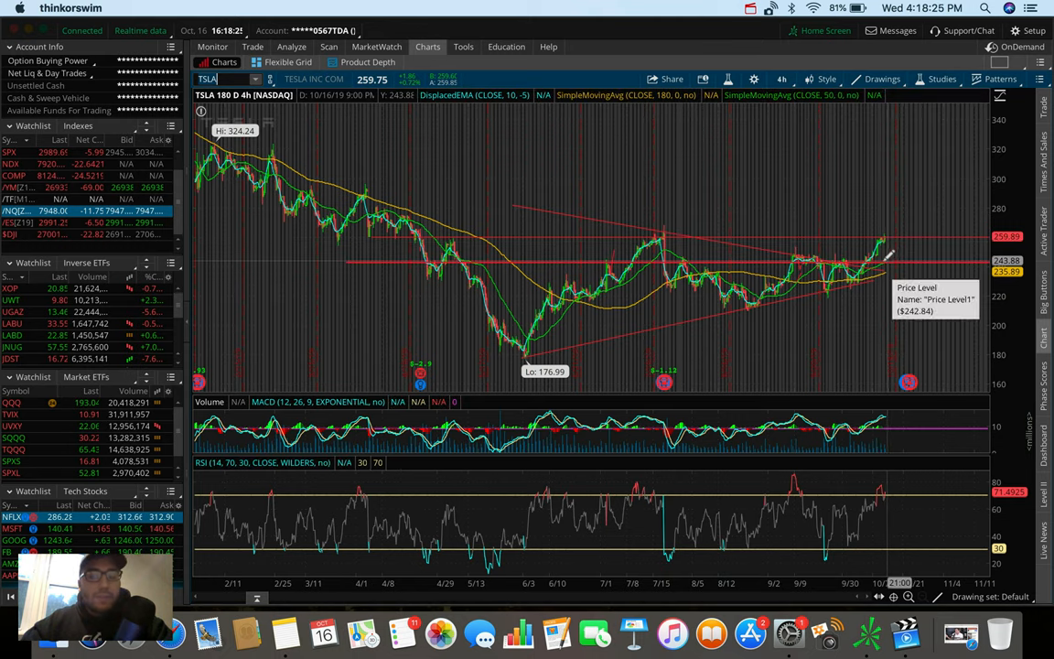
pyautogui.moveTo(883, 256)
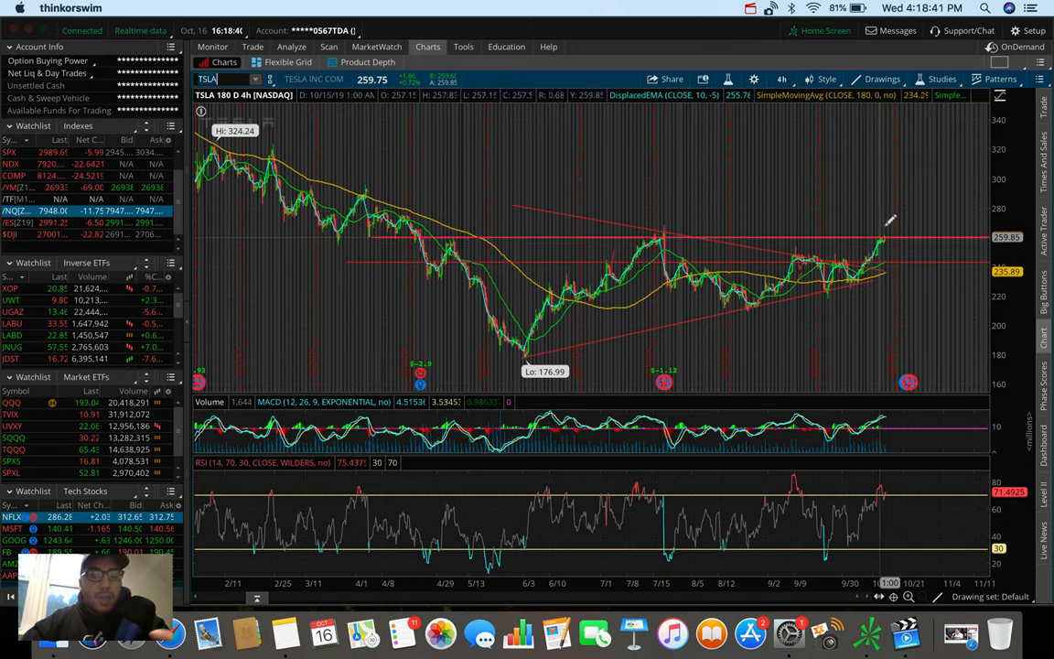
pyautogui.moveTo(476, 227)
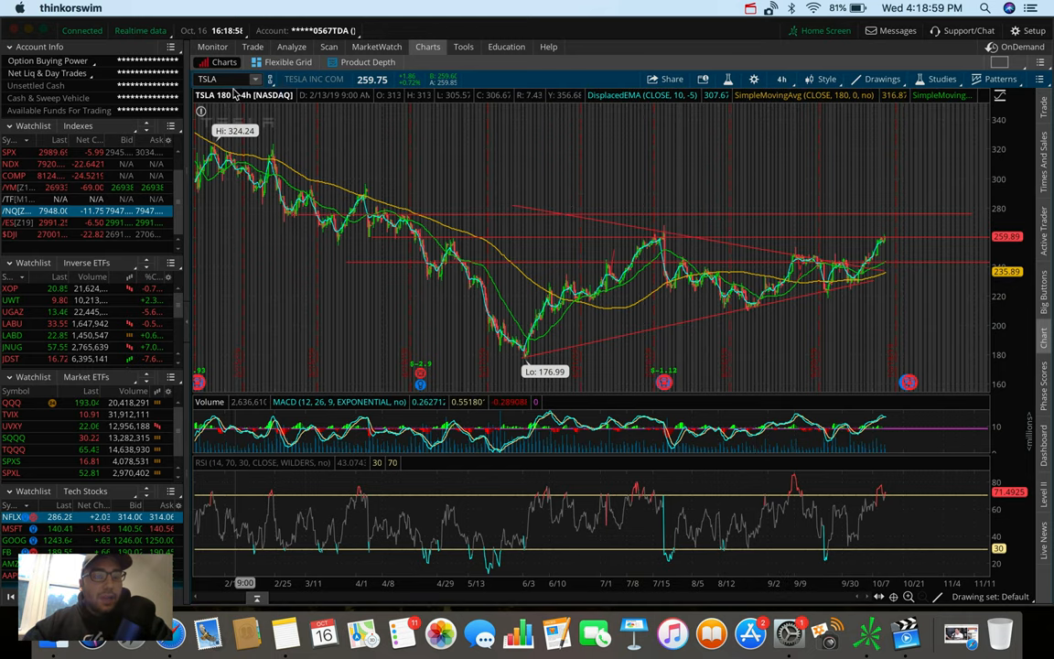
# Load ROKU on the 180-day 4-hour chart showing levels near $130 and $100–$114.
pyautogui.write('ROKU')
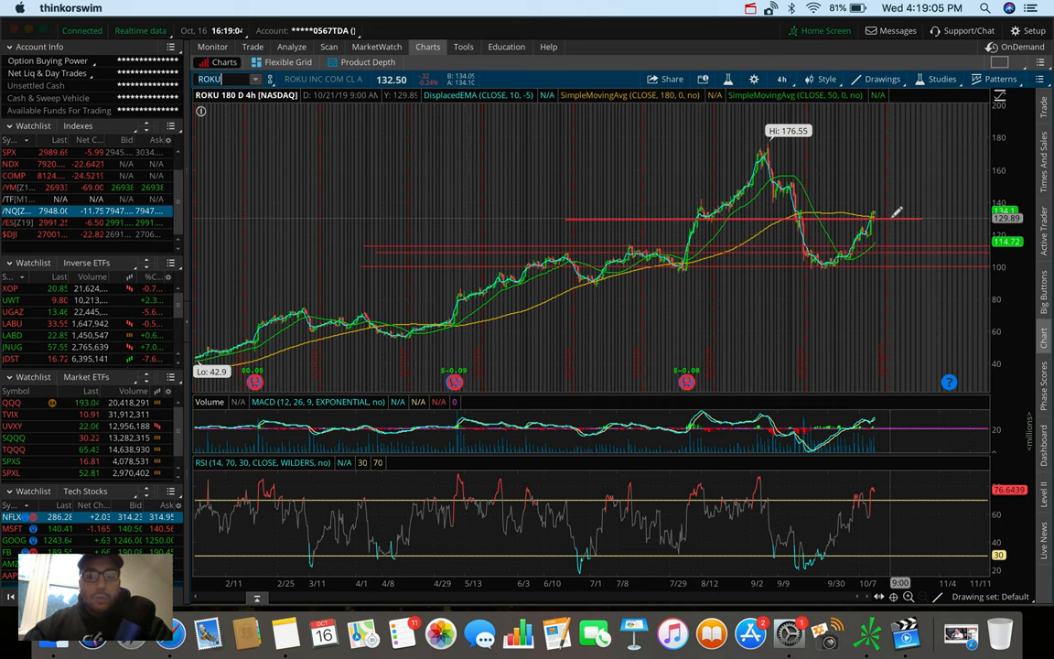
pyautogui.moveTo(650, 200)
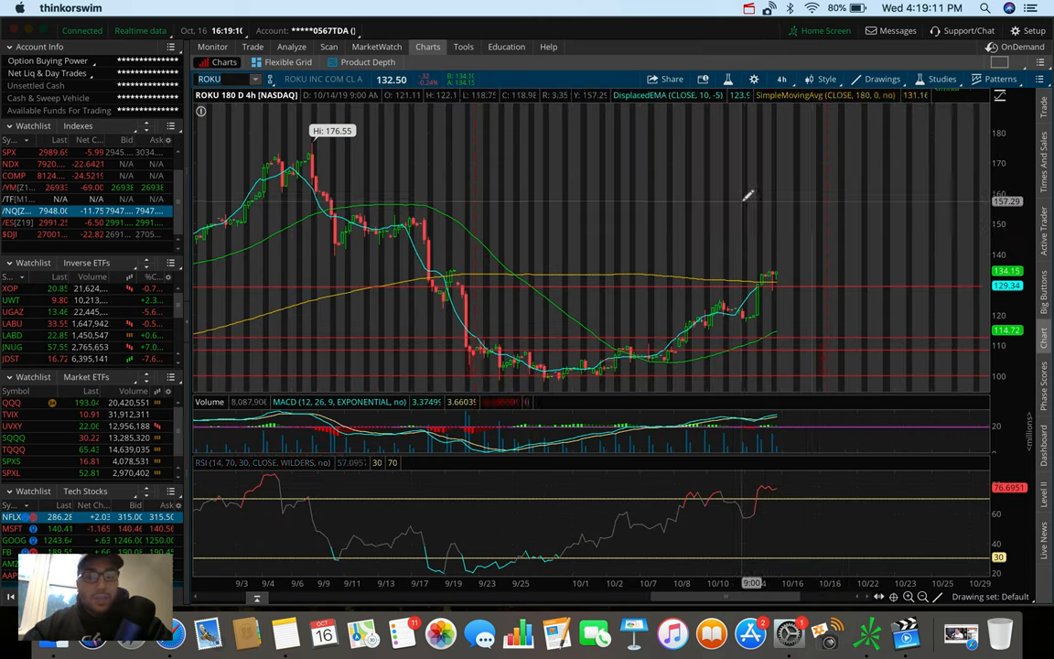
pyautogui.moveTo(700, 291)
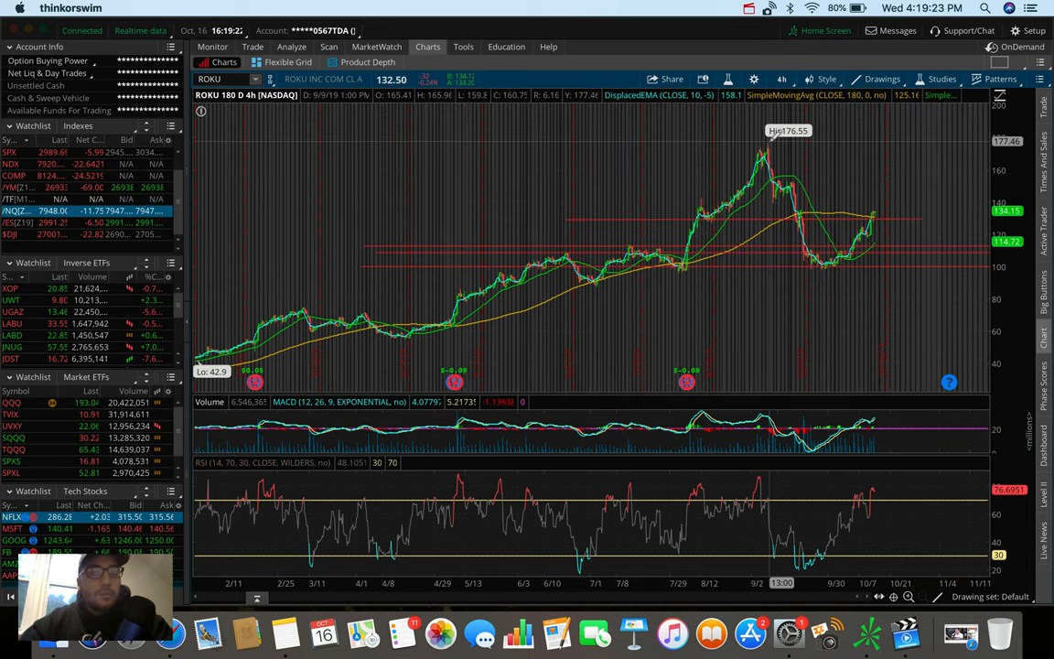
pyautogui.moveTo(745, 123)
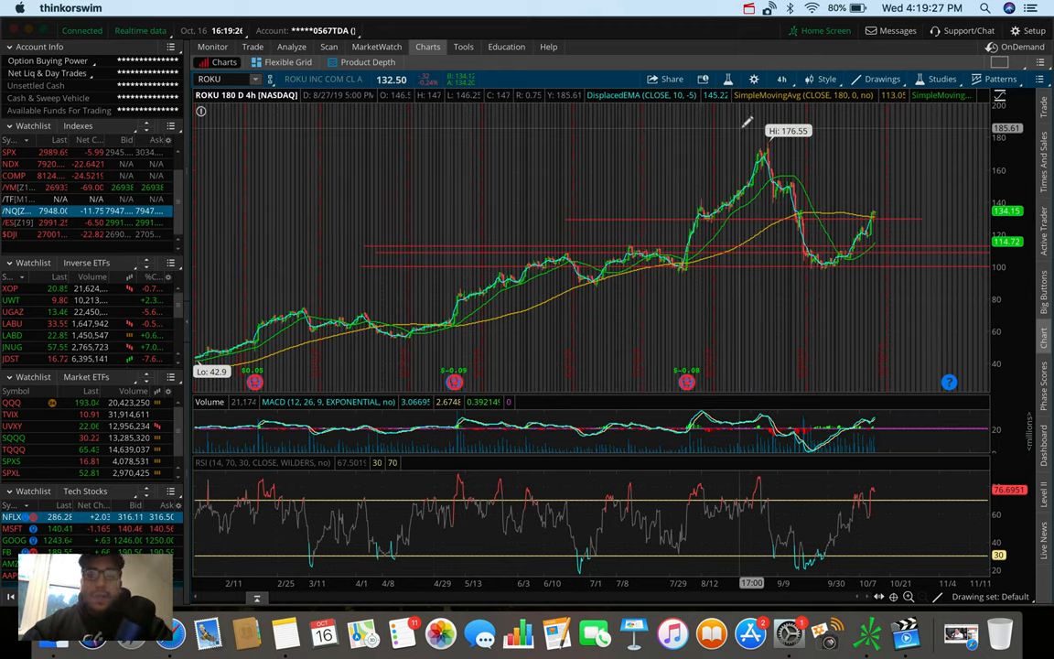
pyautogui.moveTo(769, 197)
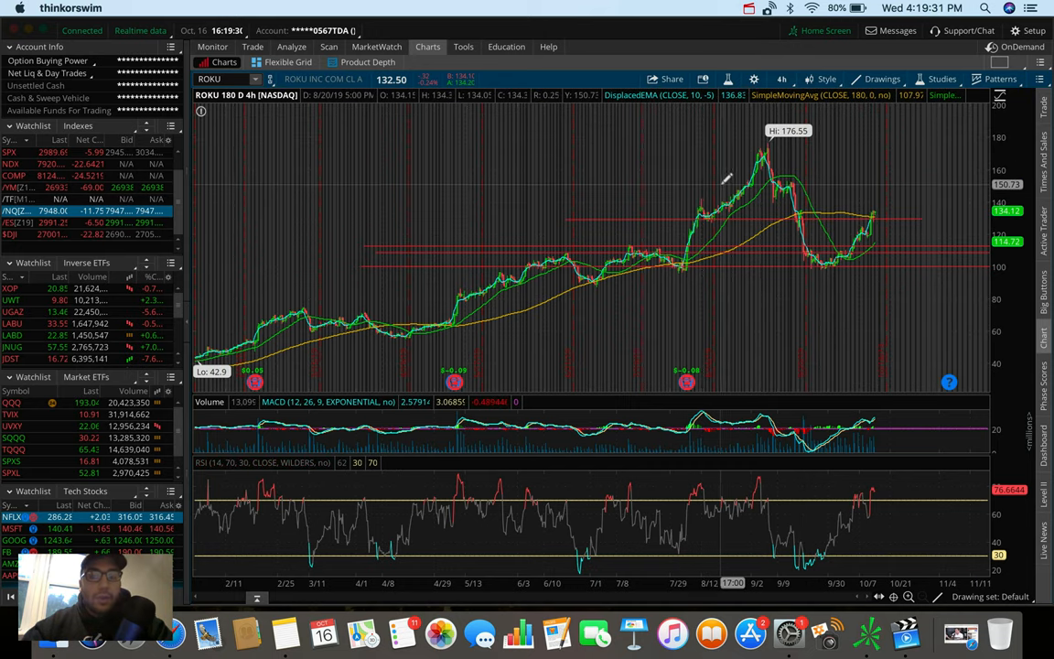
pyautogui.moveTo(792, 160)
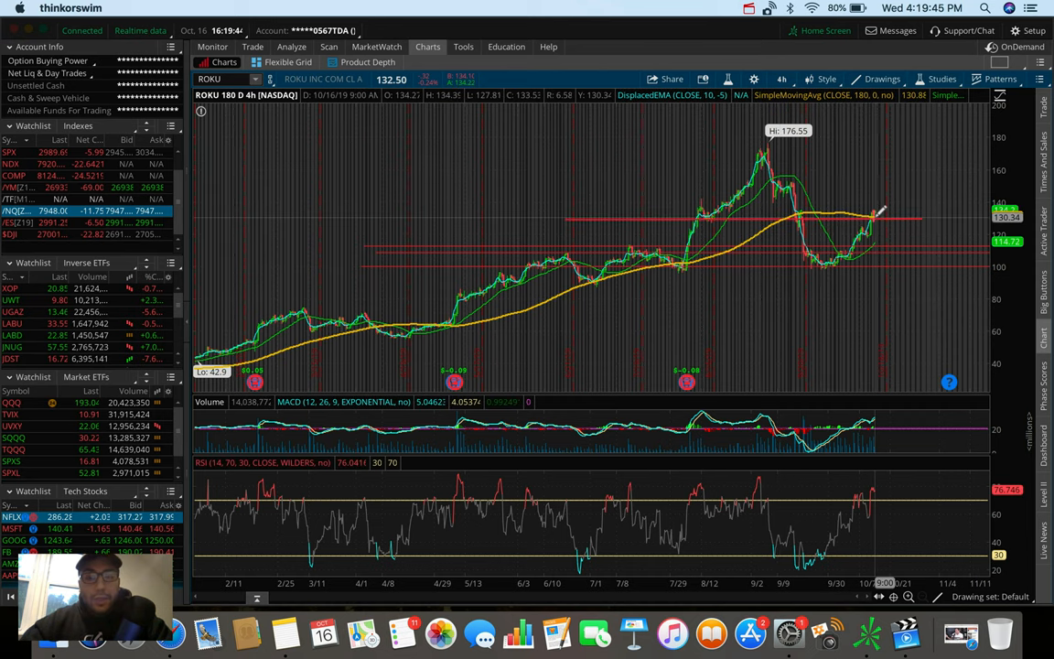
pyautogui.moveTo(874, 199)
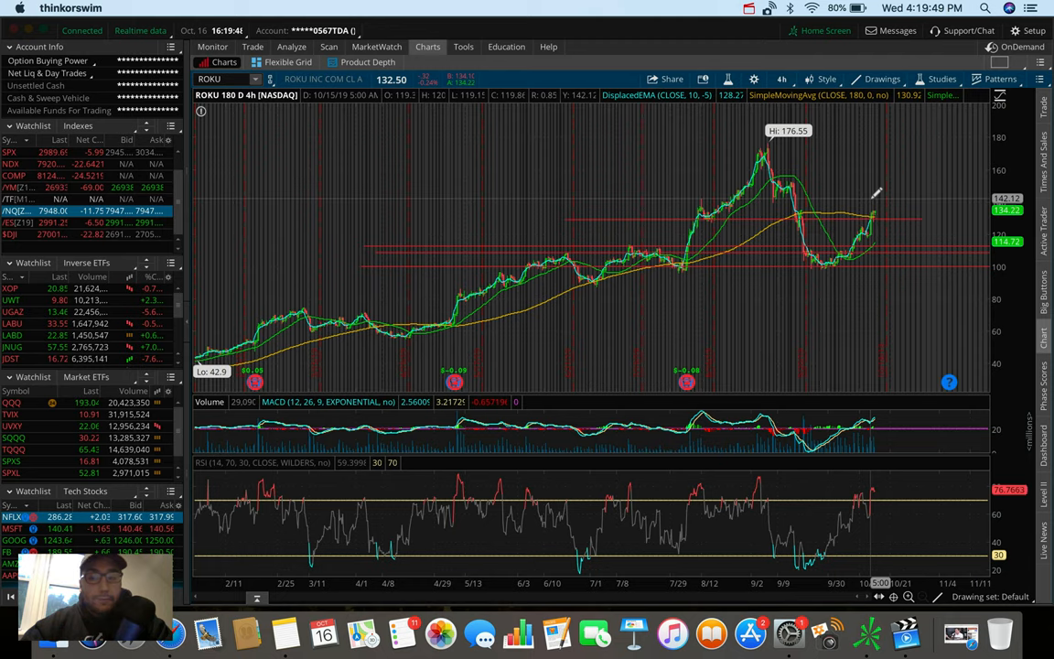
pyautogui.moveTo(878, 210)
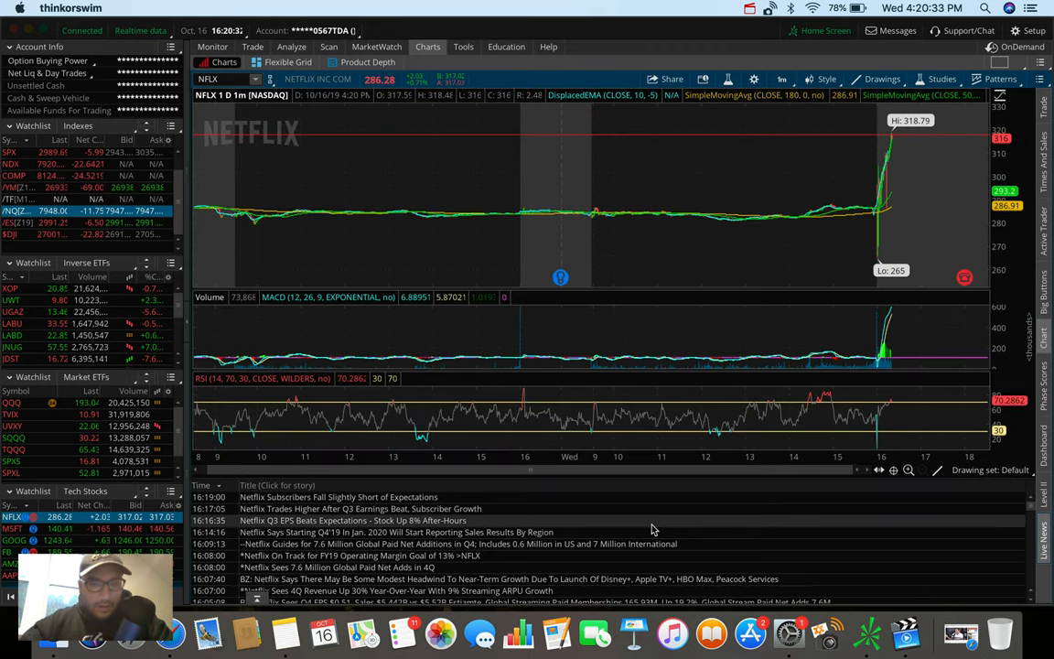
pyautogui.moveTo(617, 525)
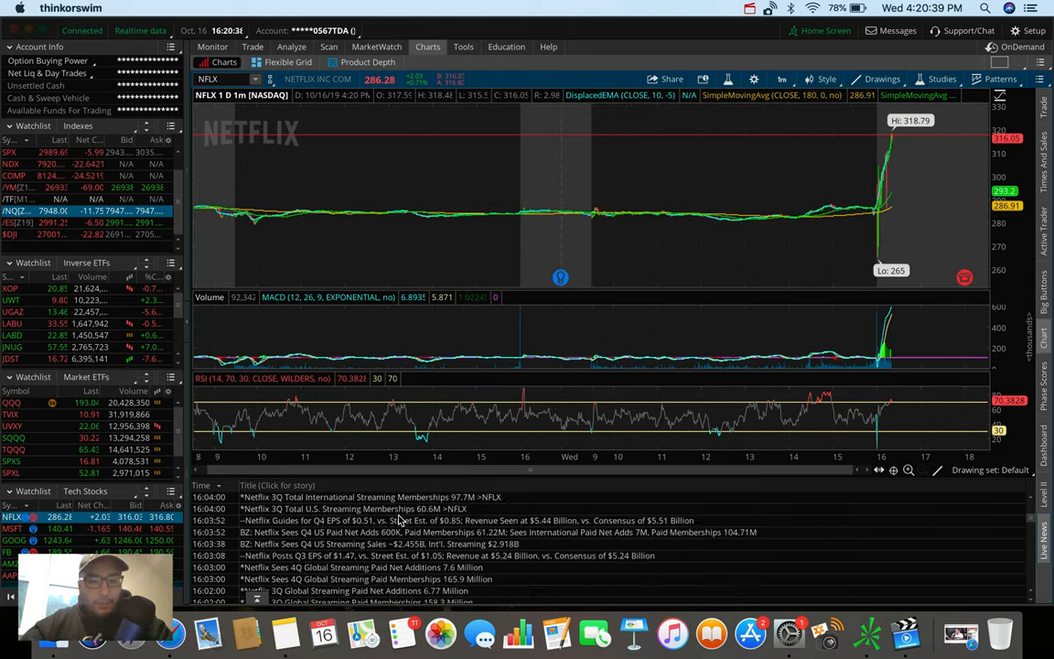
# Scroll through the NFLX Q3 earnings headlines in the Live News panel.
pyautogui.scroll(-3)
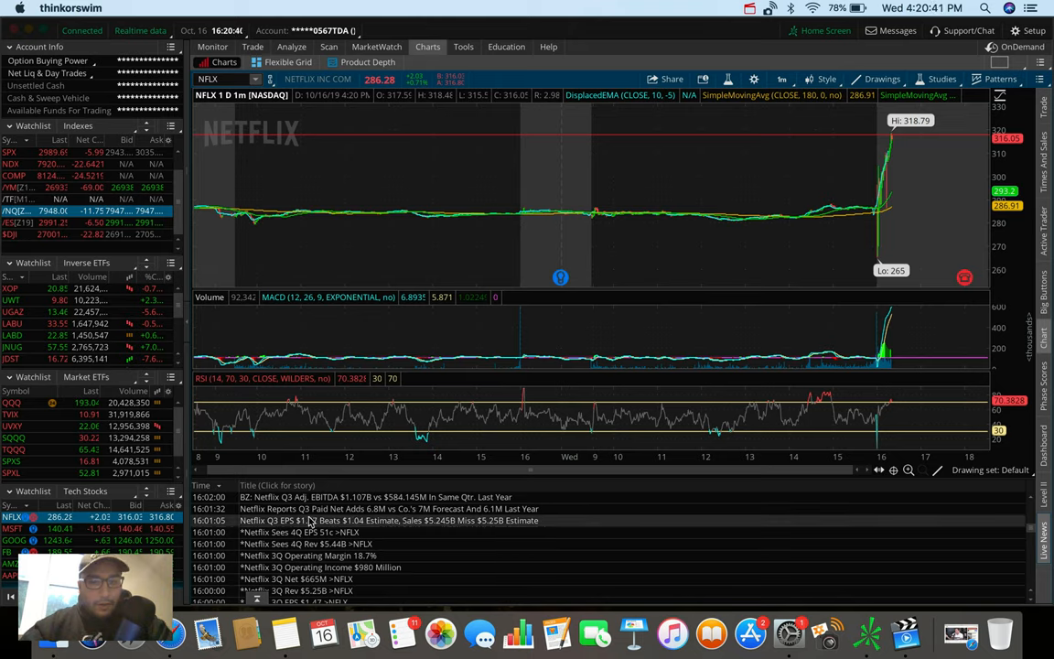